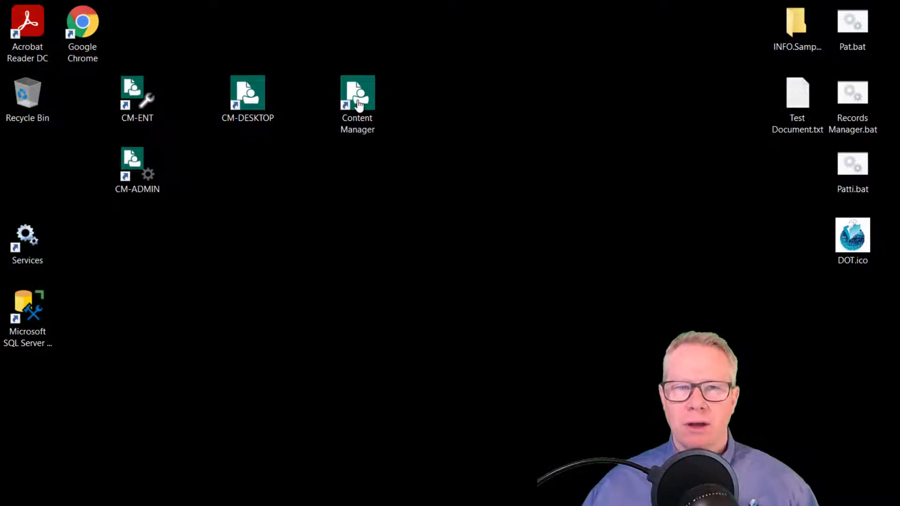
mouse_move(195, 157)
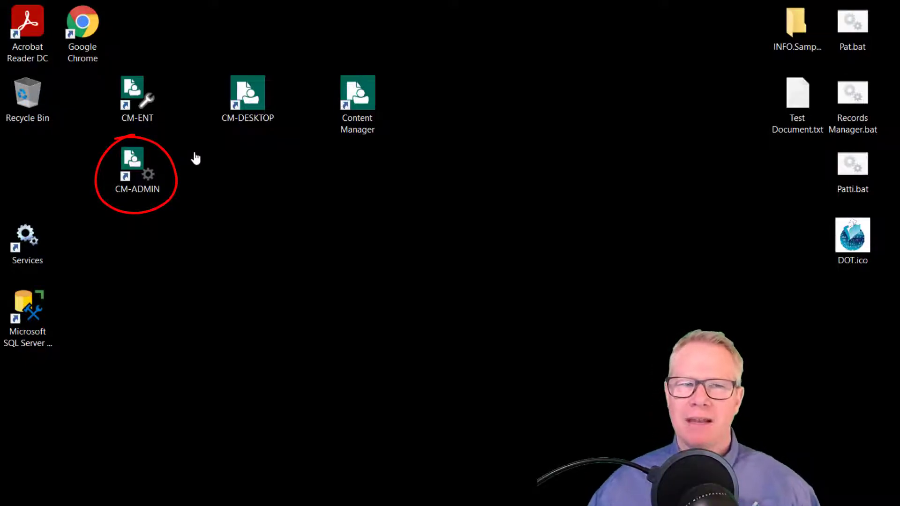
mouse_move(350, 89)
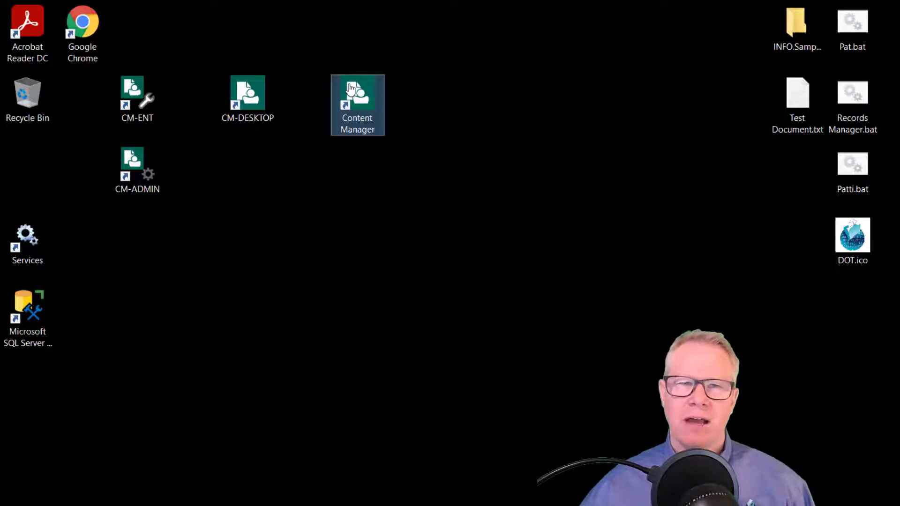
Step: Launch Content Manager and turn off tips at startup in the Tip of the day dialog
double_click(358, 94)
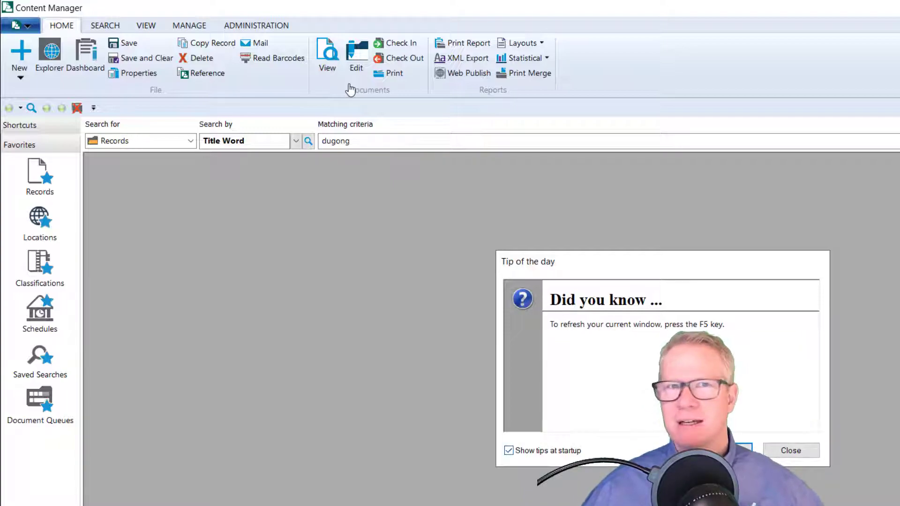
left_click(510, 450)
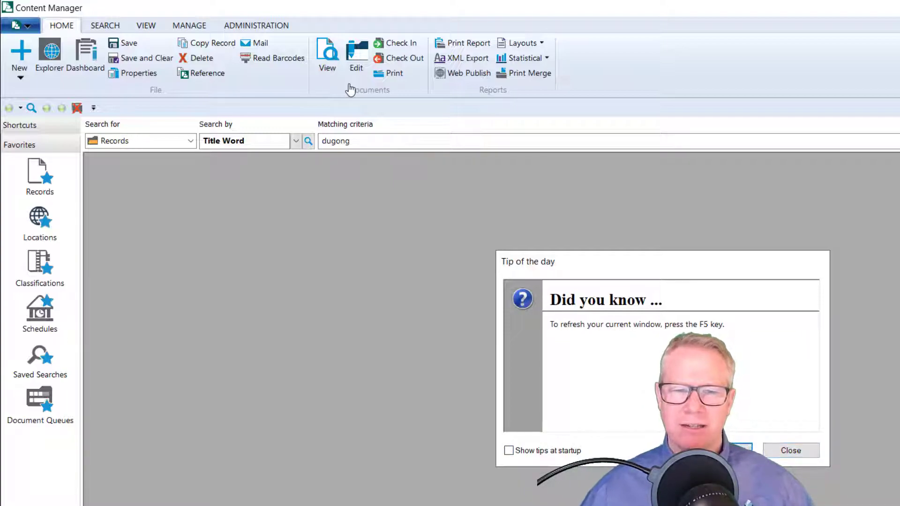
left_click(791, 450)
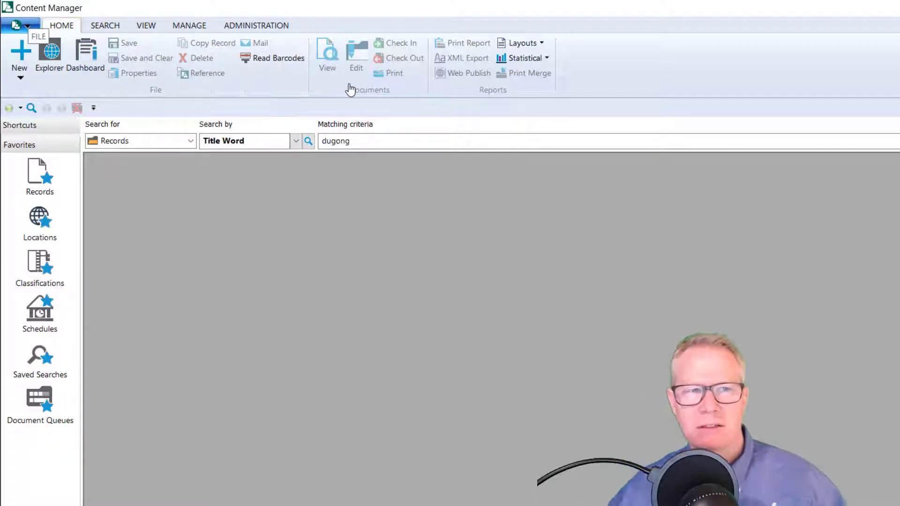
left_click(19, 25)
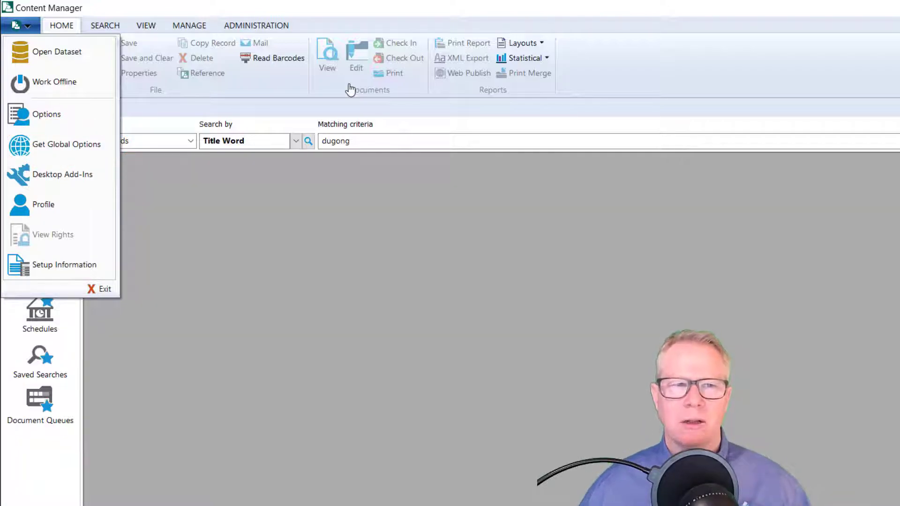
mouse_move(53, 52)
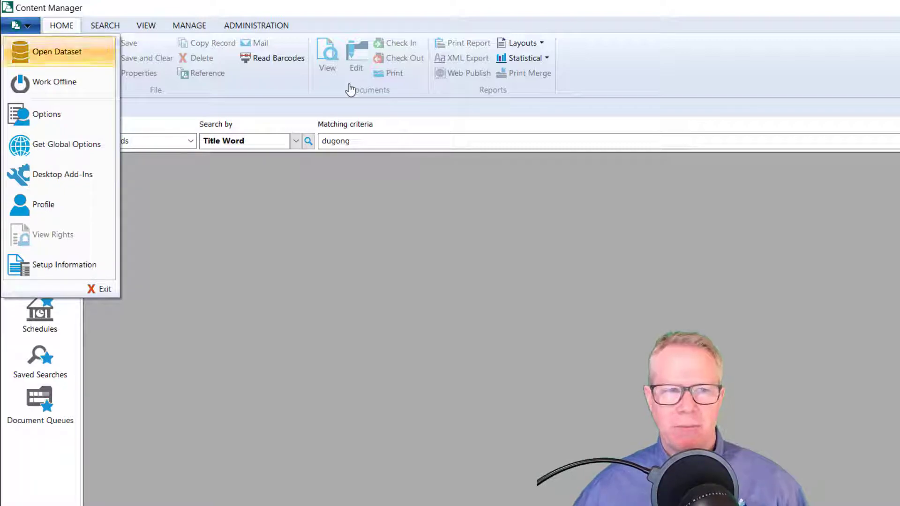
left_click(55, 51)
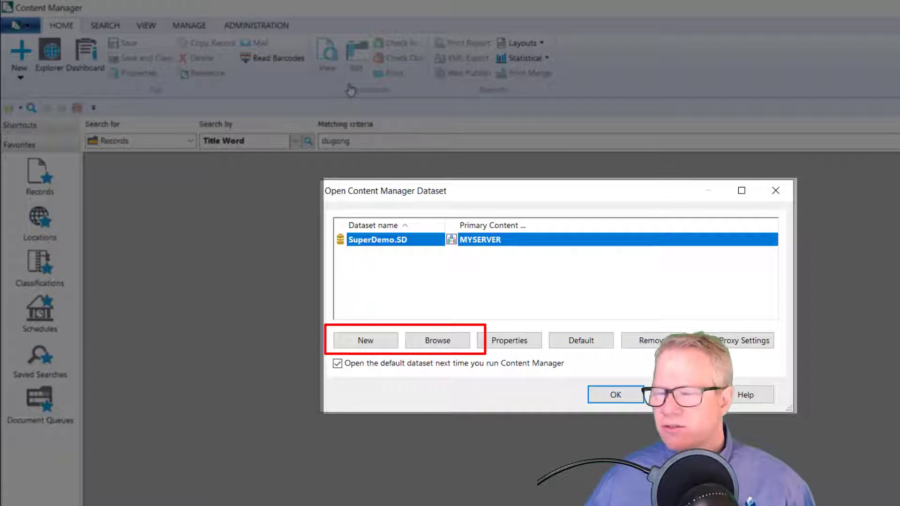
left_click(366, 340)
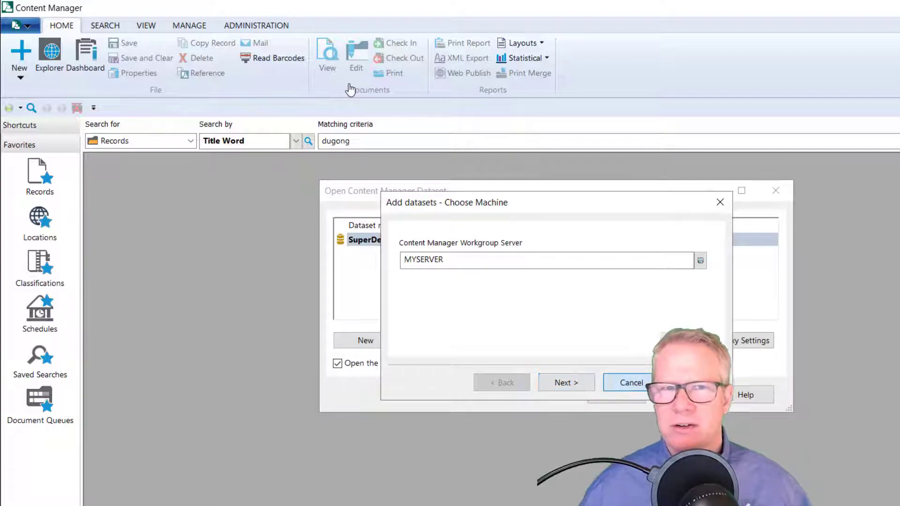
left_click(630, 382)
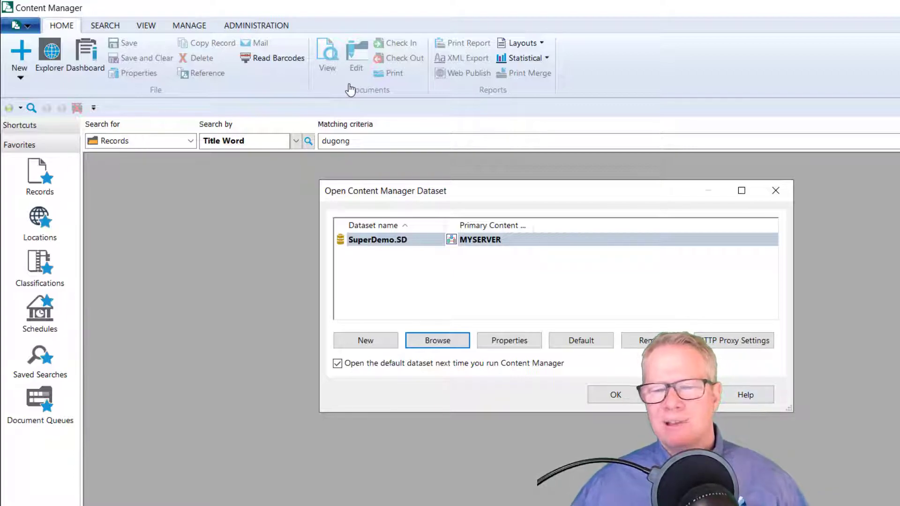
left_click(615, 395)
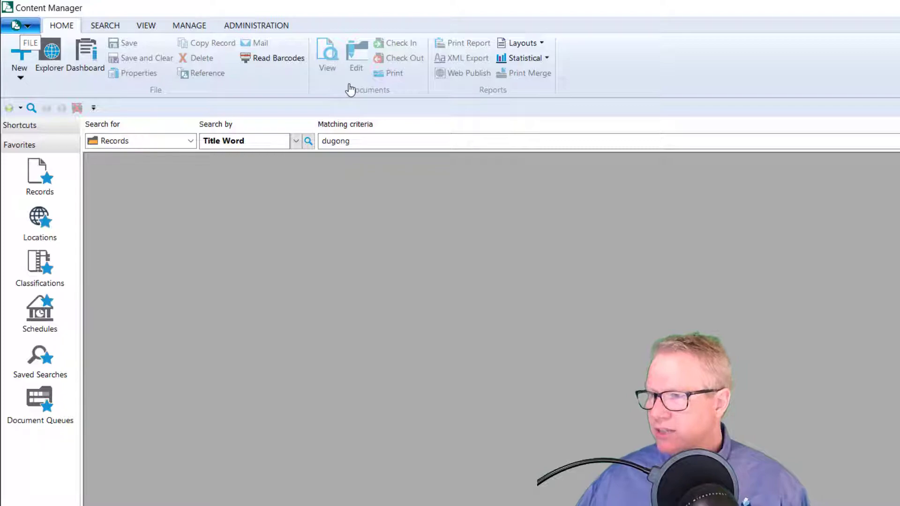
left_click(19, 27)
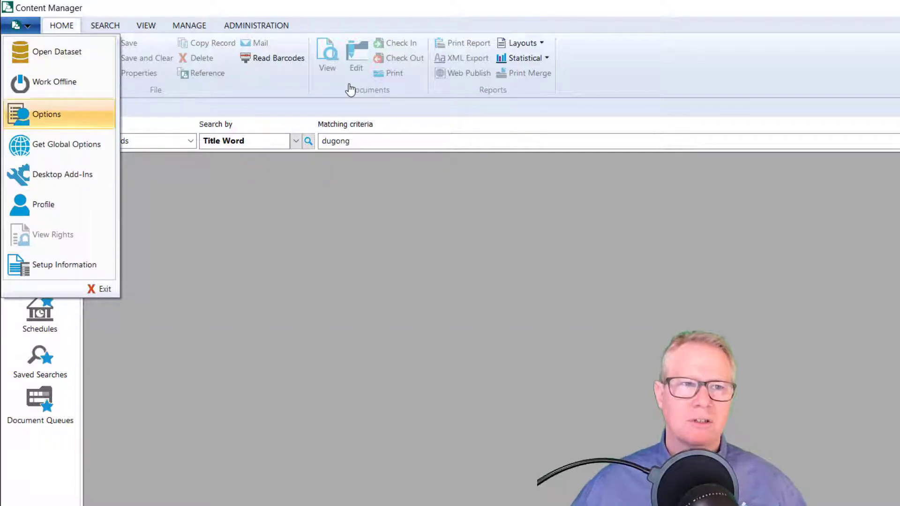
left_click(46, 114)
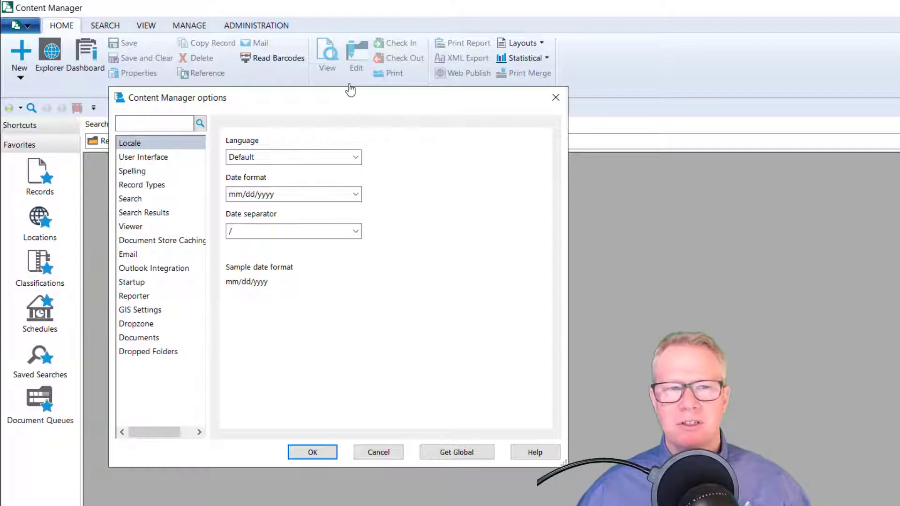
left_click(142, 185)
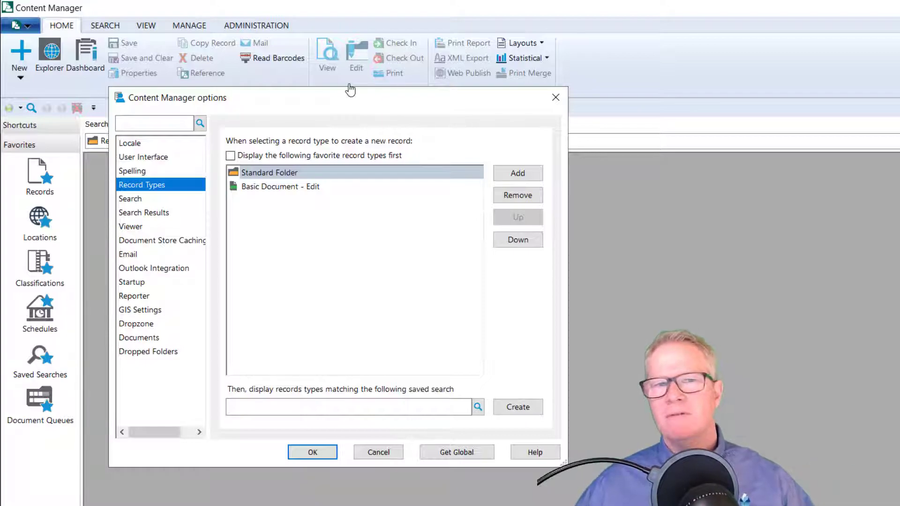
left_click(312, 452)
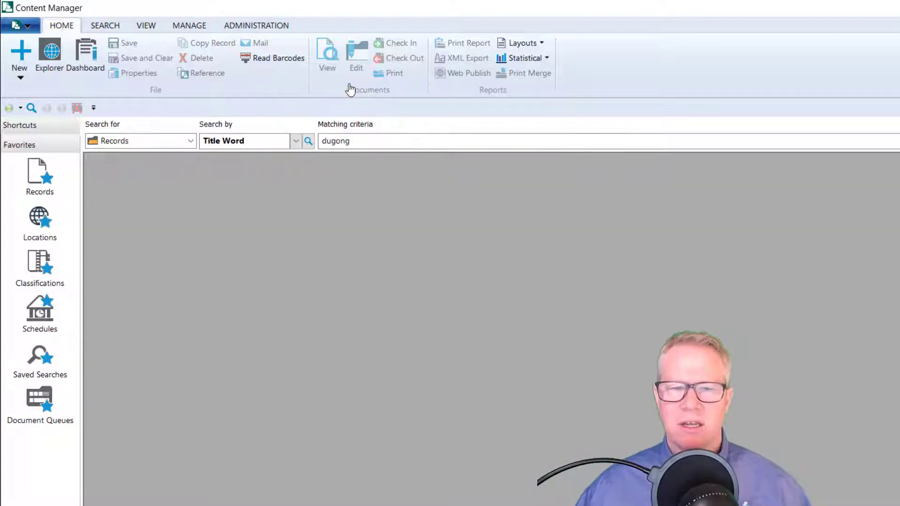
left_click(19, 52)
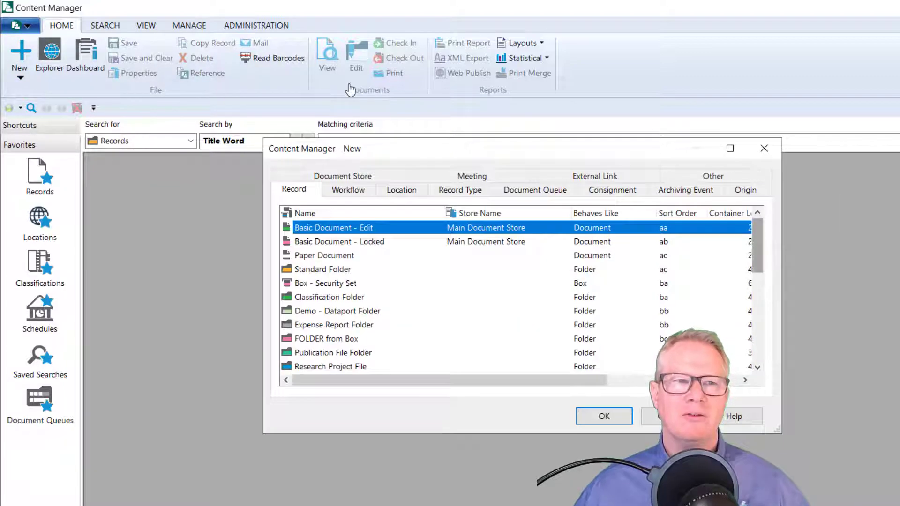
scroll("down", 3)
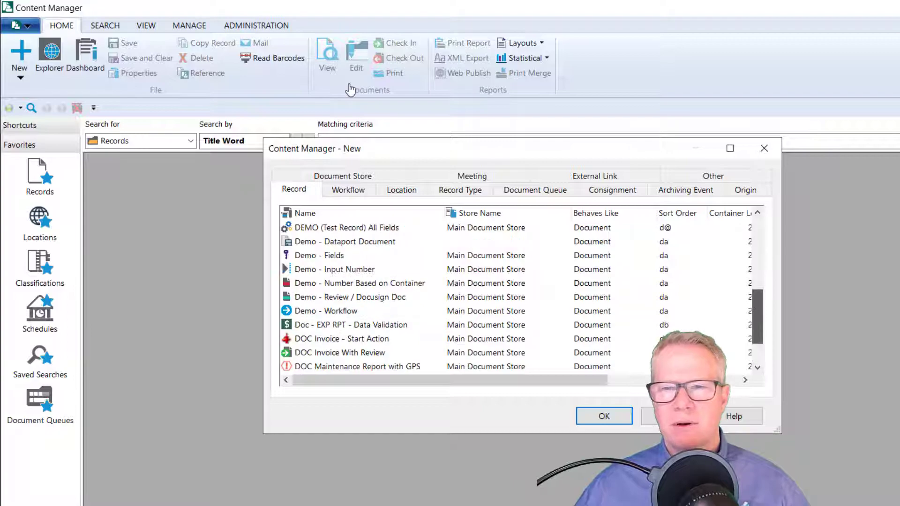
scroll("down", 3)
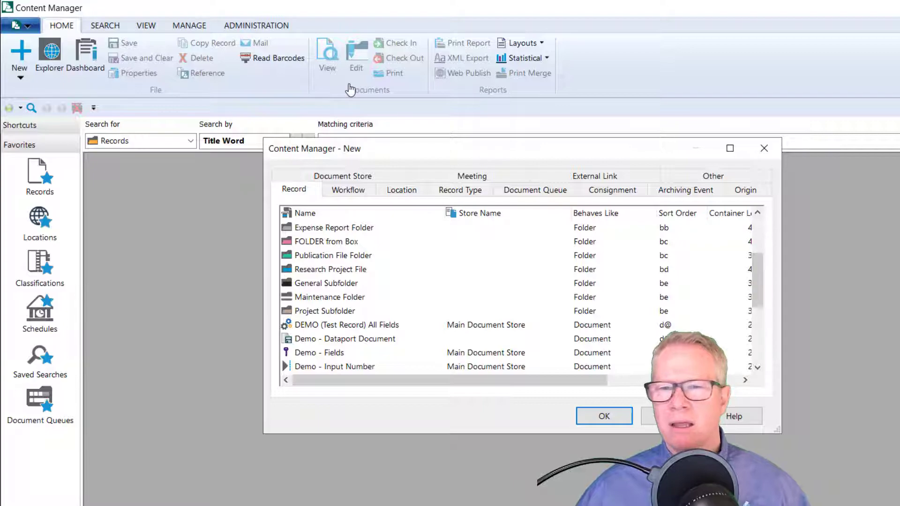
left_click(330, 297)
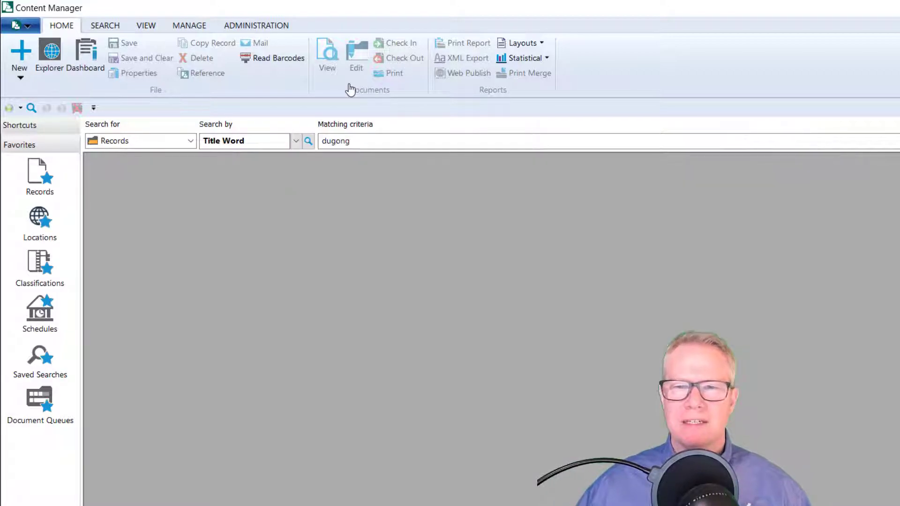
Step: Add Maintenance Folder and Doc - EXP RPT - Data Validation as favourite record types in Options
left_click(18, 25)
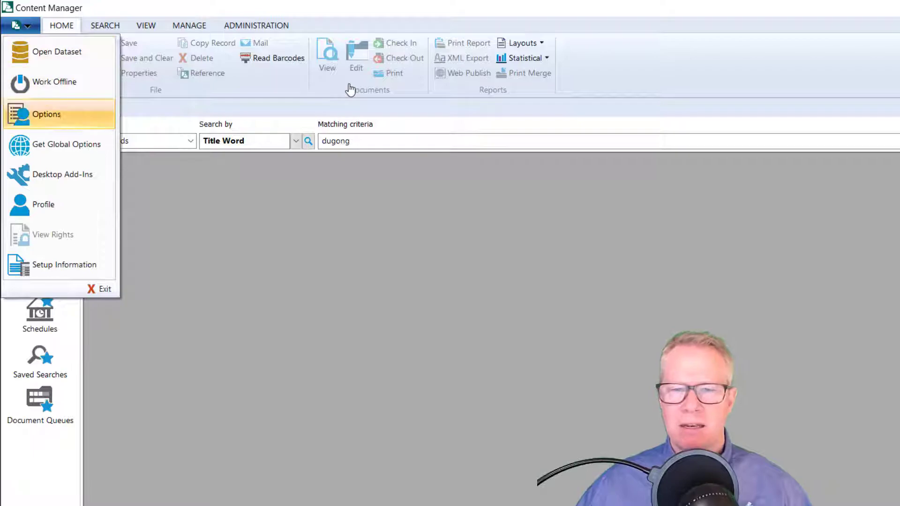
left_click(46, 114)
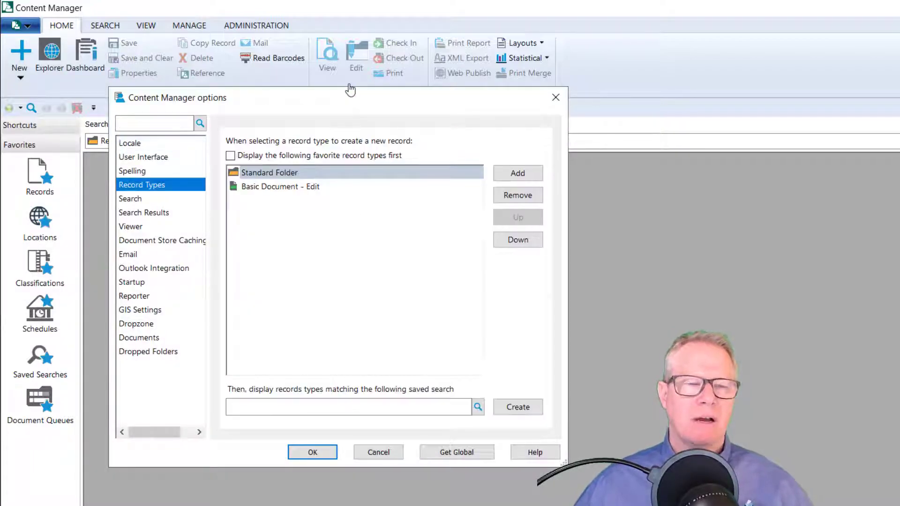
left_click(518, 172)
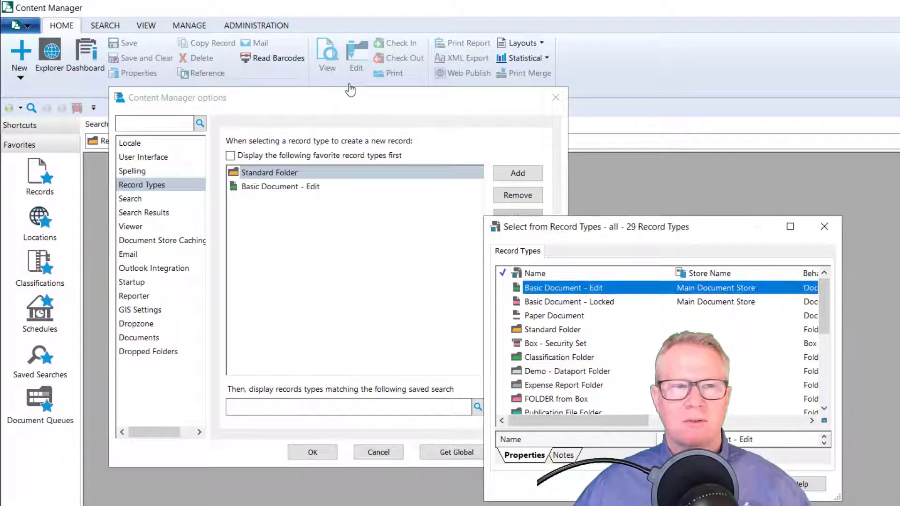
scroll("down", 3)
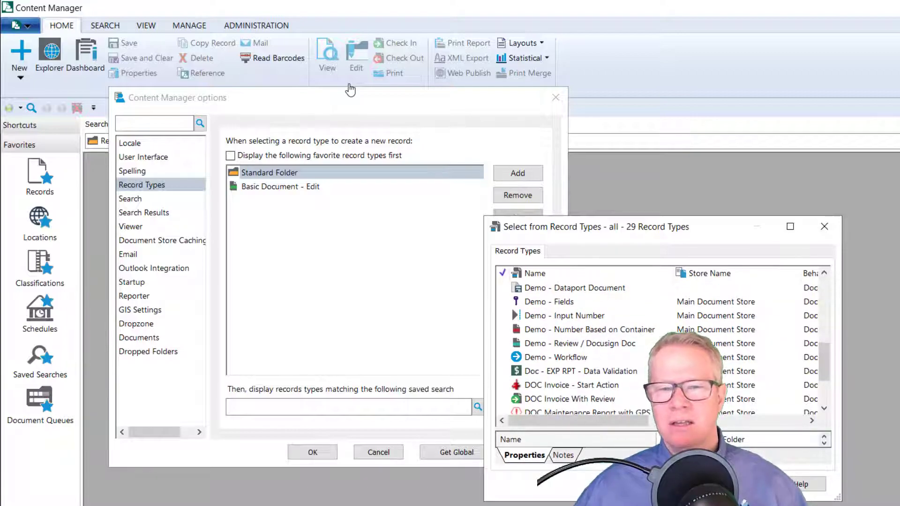
left_click(573, 371)
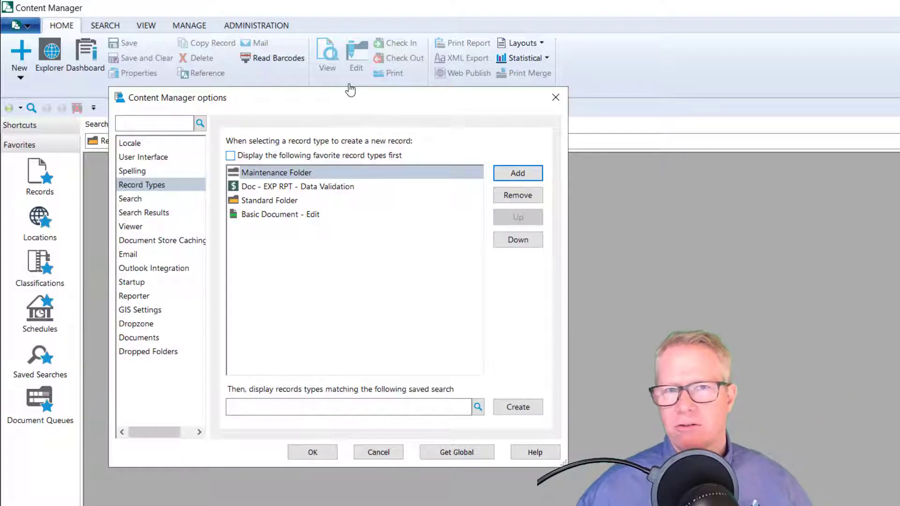
Step: Enable displaying favourite record types first and confirm the options
left_click(231, 156)
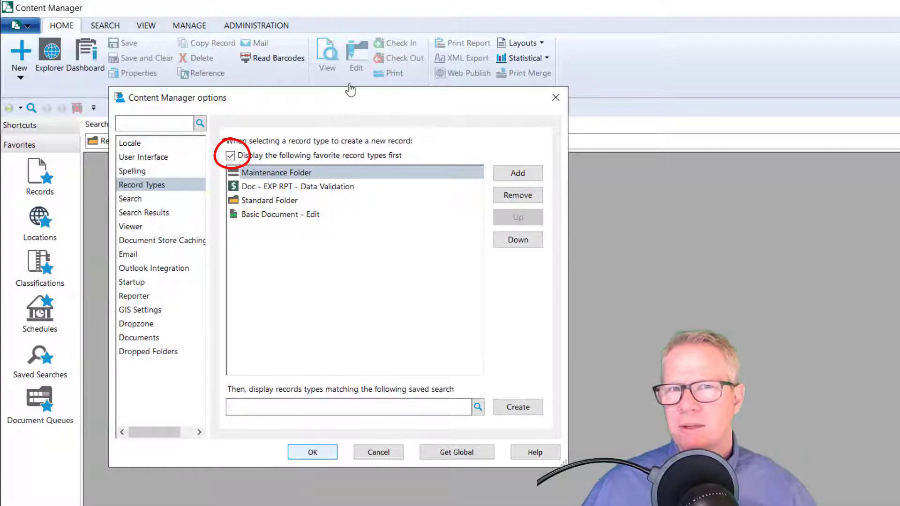
left_click(312, 452)
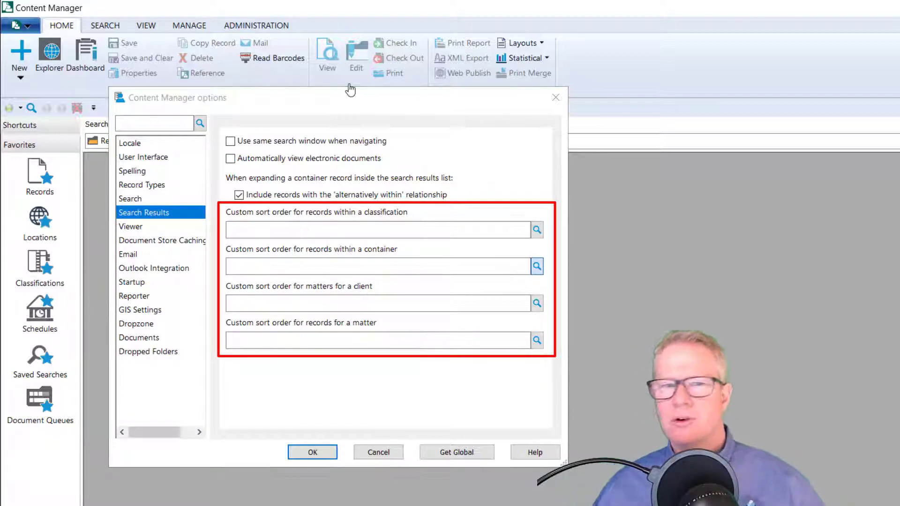
Step: Review the Search Results options page and cancel without changing sort orders
left_click(536, 266)
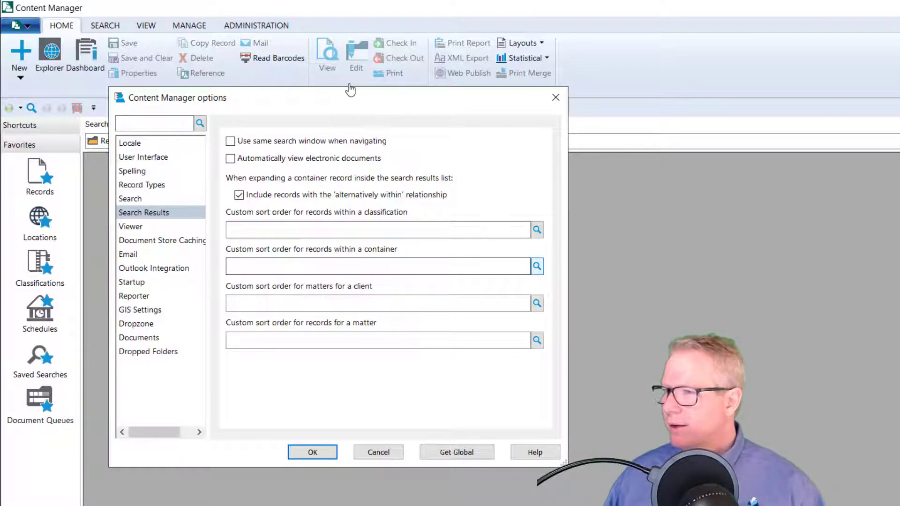
left_click(154, 269)
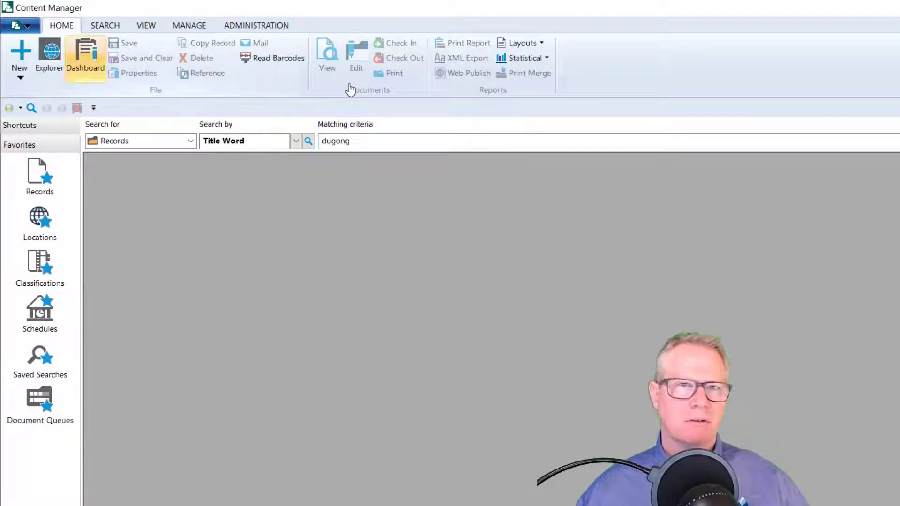
Step: Set Explorer as a startup window in Options, then relaunch Content Manager from the desktop
left_click(145, 26)
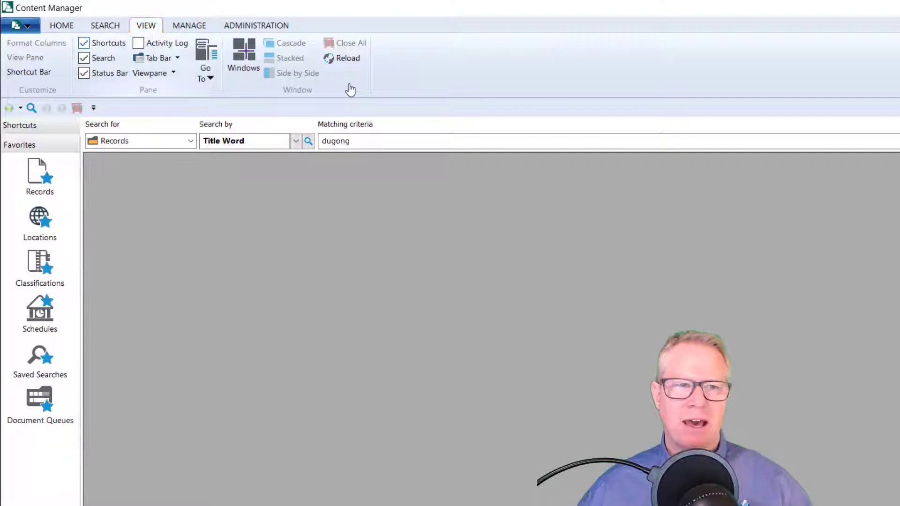
left_click(83, 43)
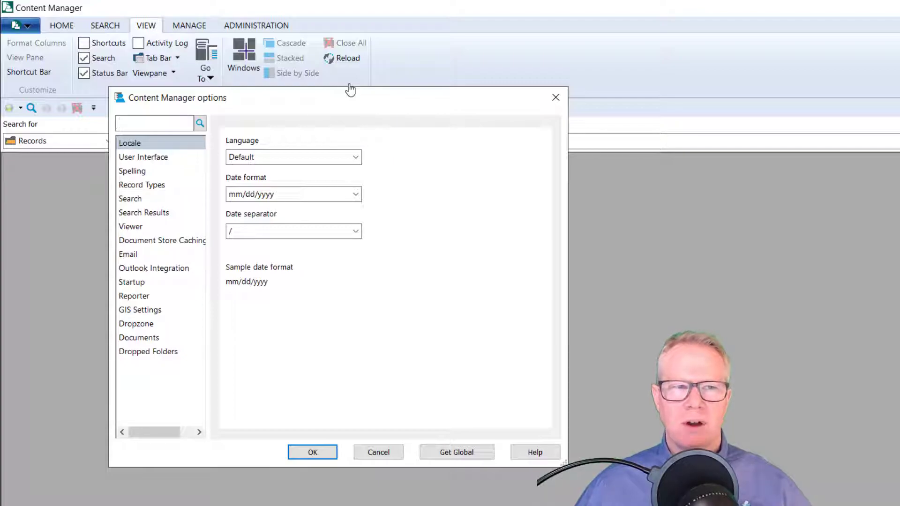
left_click(131, 282)
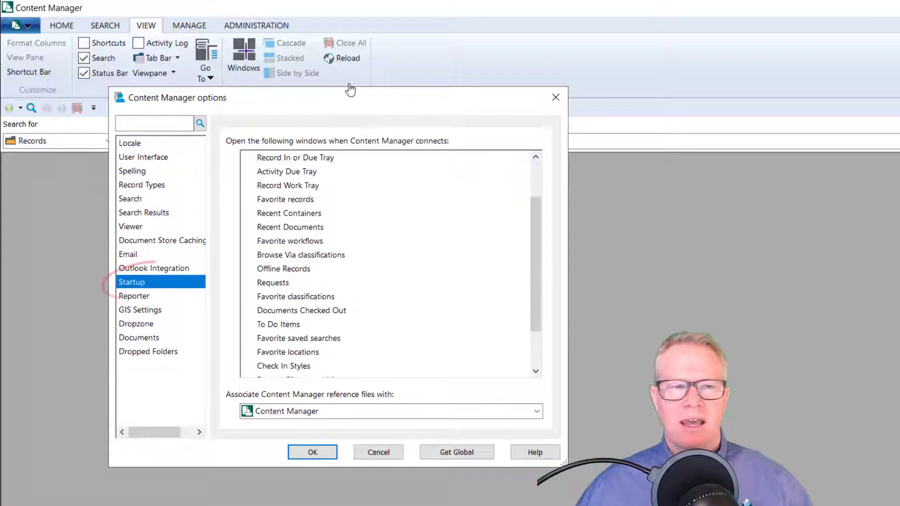
scroll("down", 3)
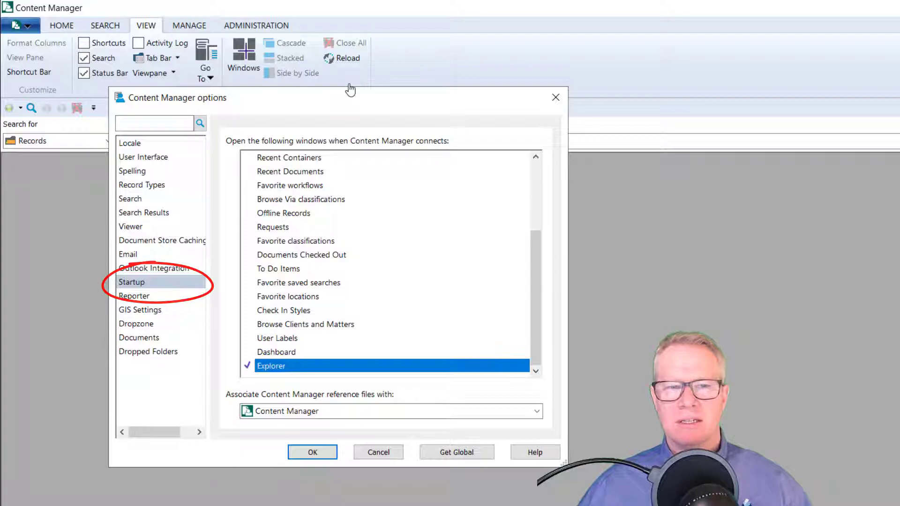
left_click(313, 451)
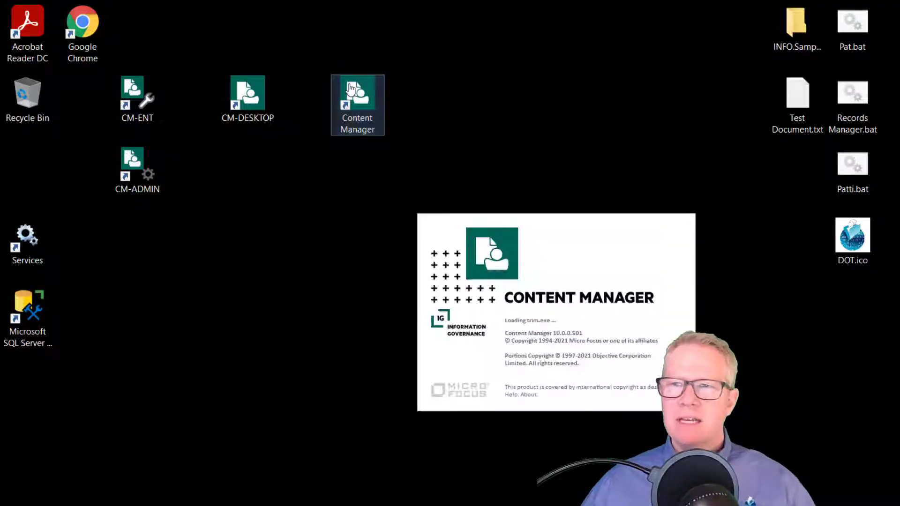
left_click(357, 94)
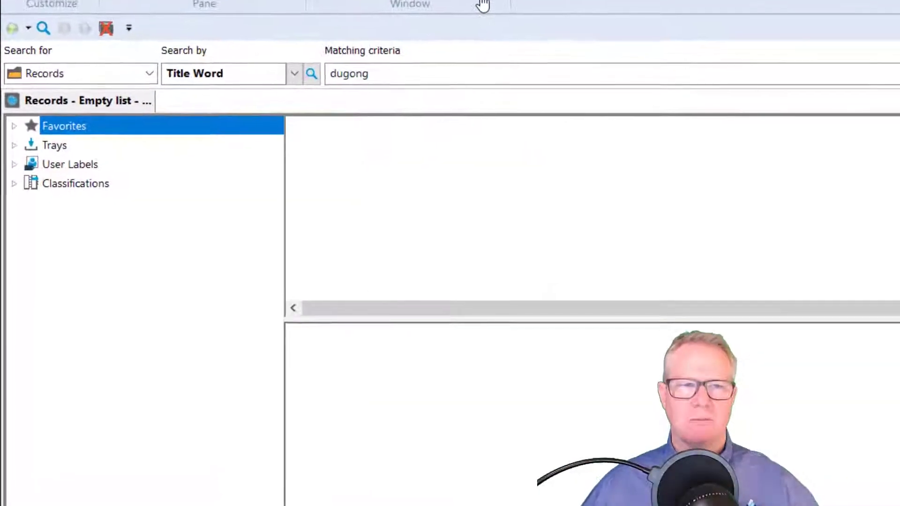
Step: Expand the Favorites, Trays, User Labels and Classifications branches and list the favourite records
left_click(14, 126)
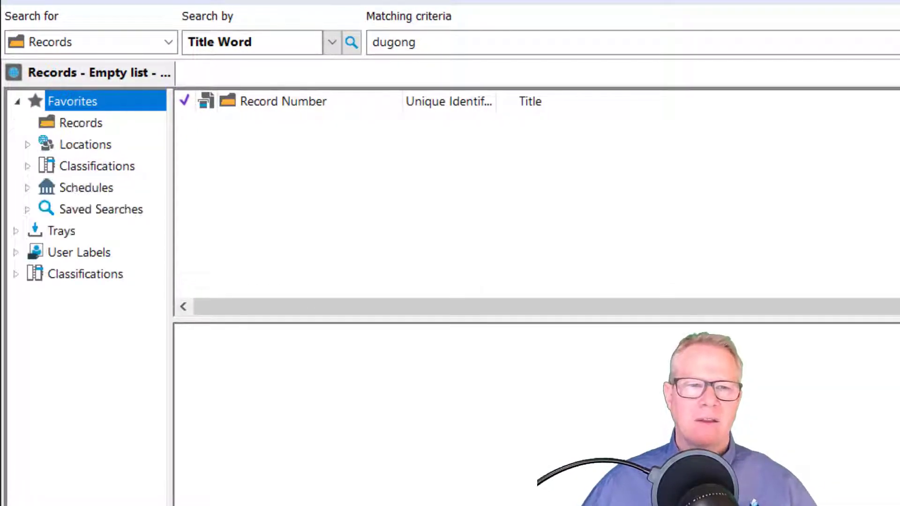
left_click(61, 230)
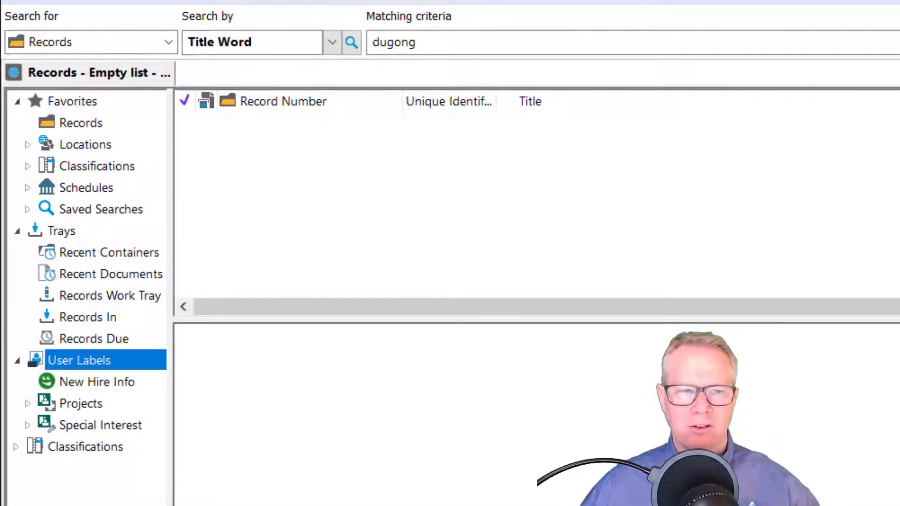
left_click(83, 446)
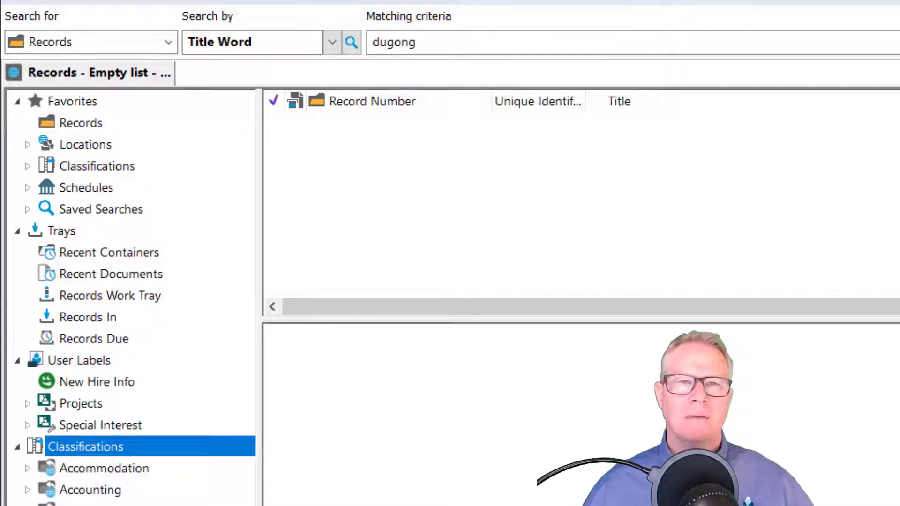
left_click(81, 122)
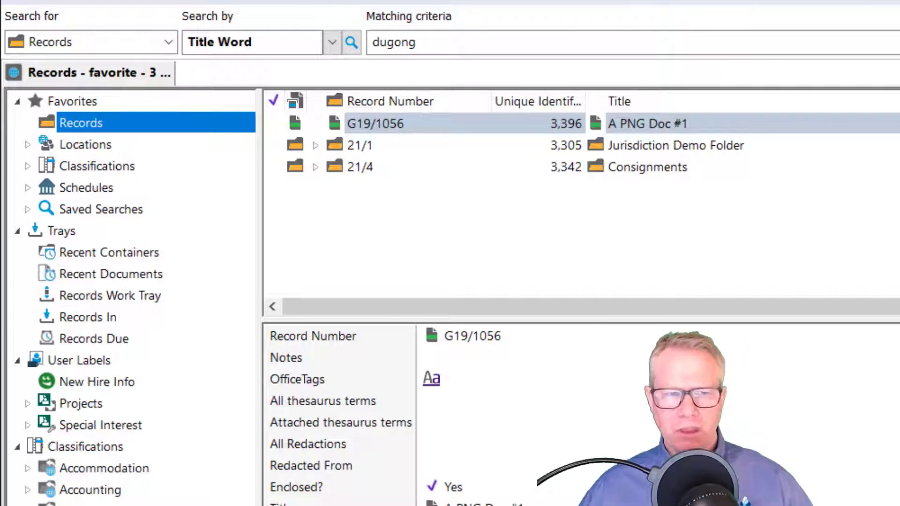
Step: Browse favourite schedules, classifications and locations, ending on the TRAINING DEMO classification's records
left_click(87, 187)
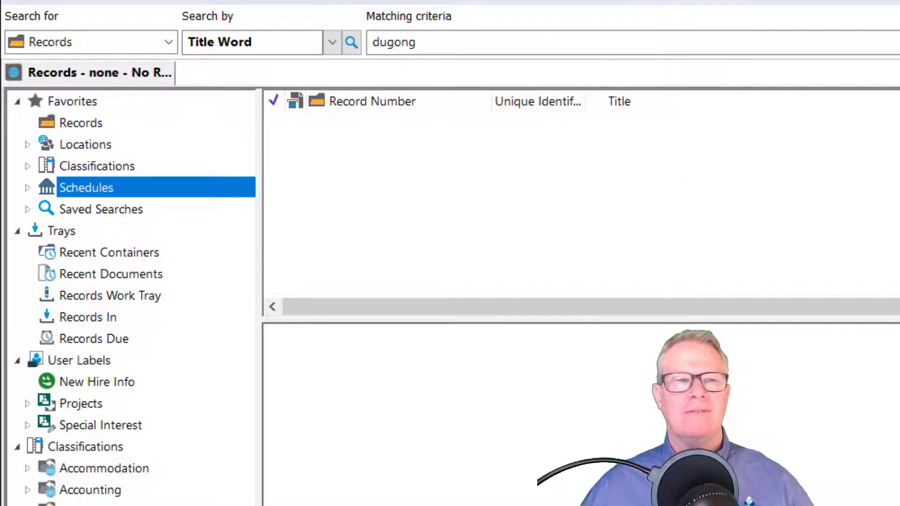
left_click(97, 166)
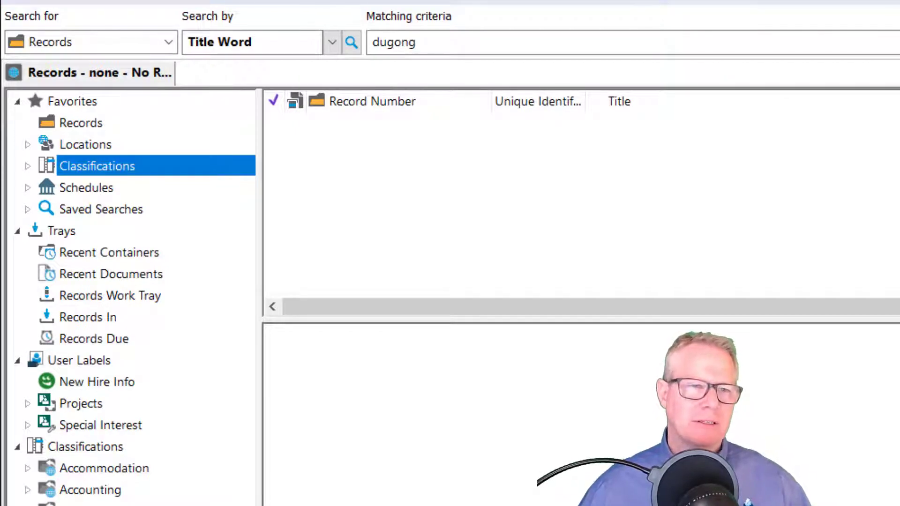
left_click(27, 145)
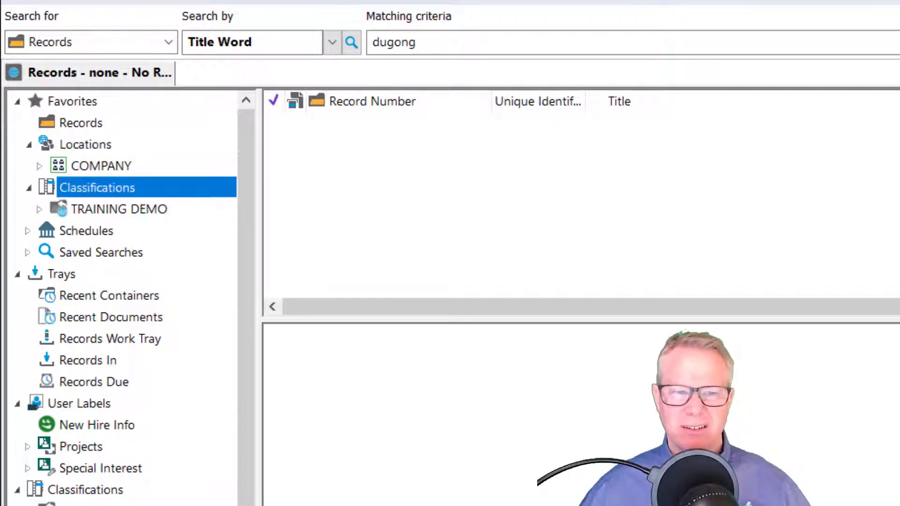
left_click(118, 209)
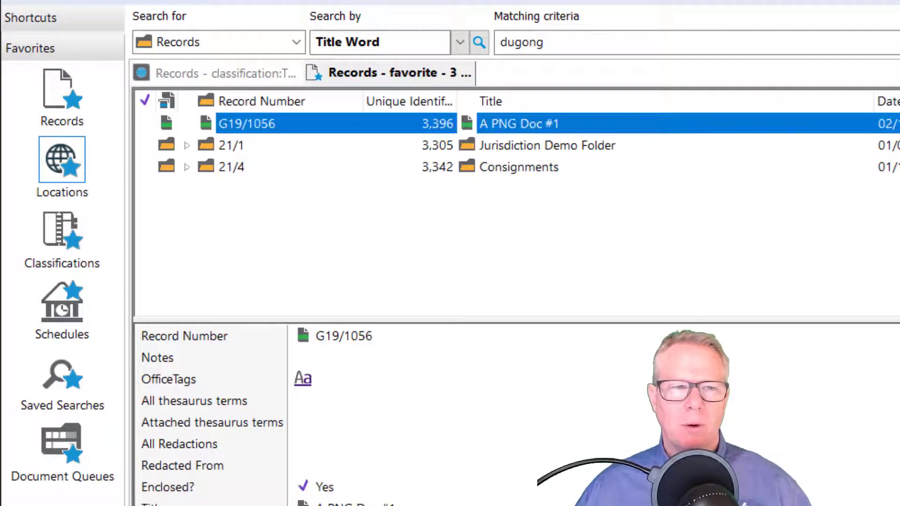
Step: View the tray and recent-item shortcut groups, then close all open result lists
left_click(61, 161)
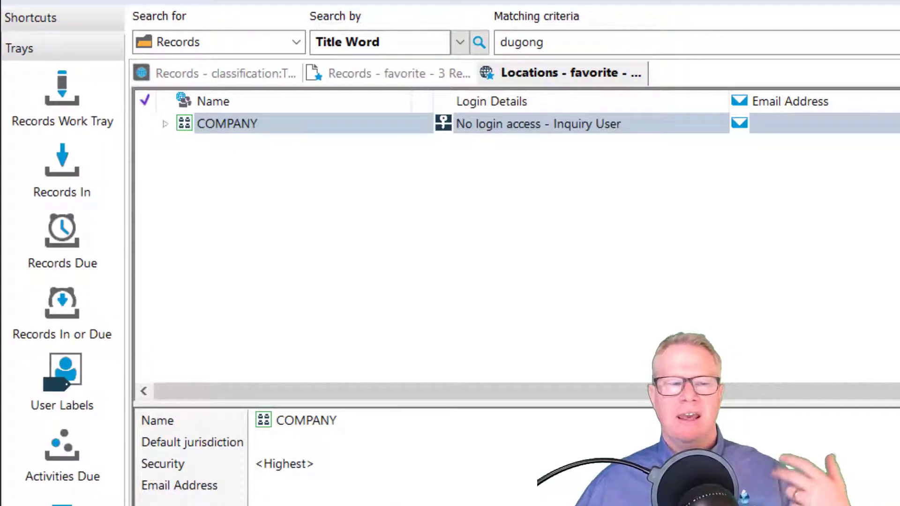
left_click(26, 47)
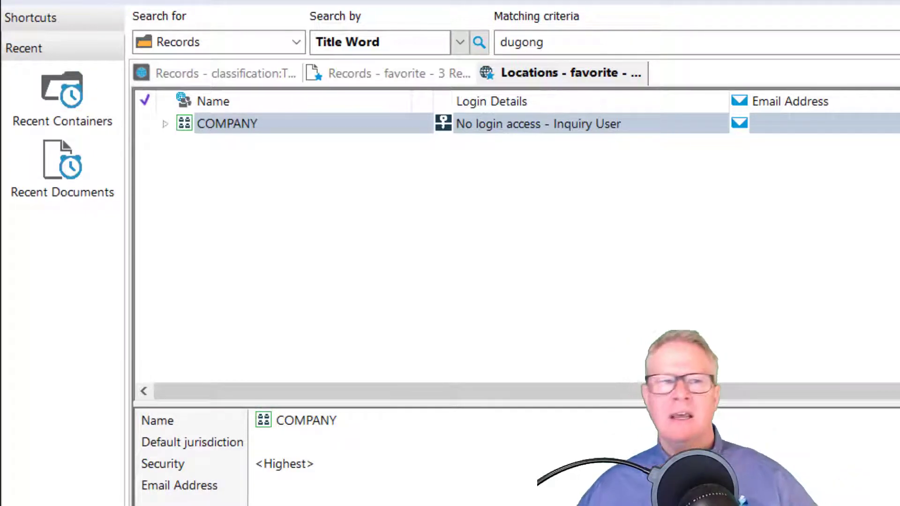
left_click(223, 73)
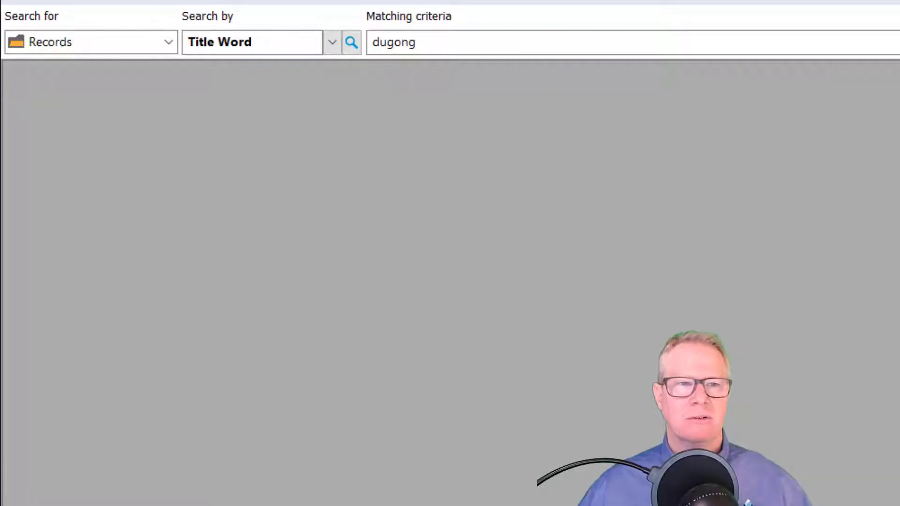
Step: Reopen the explorer and show the ribbon customisation context menu
left_click(352, 42)
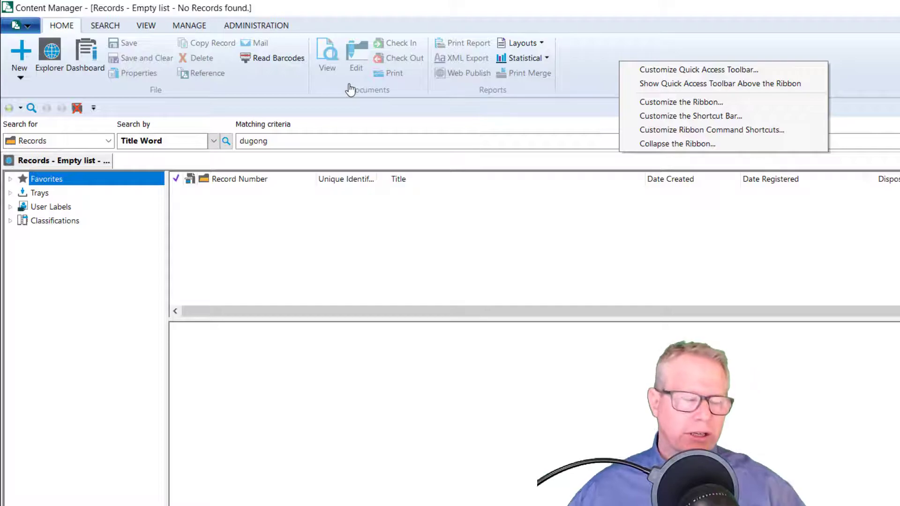
mouse_move(712, 129)
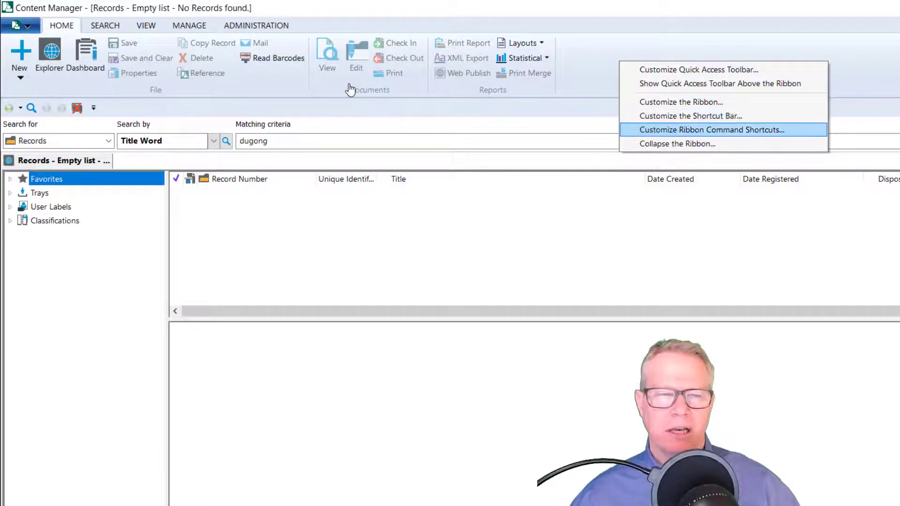
Step: Inspect the Basic Document ribbon command shortcut, cancel unchanged, and start a new standard folder record
left_click(714, 129)
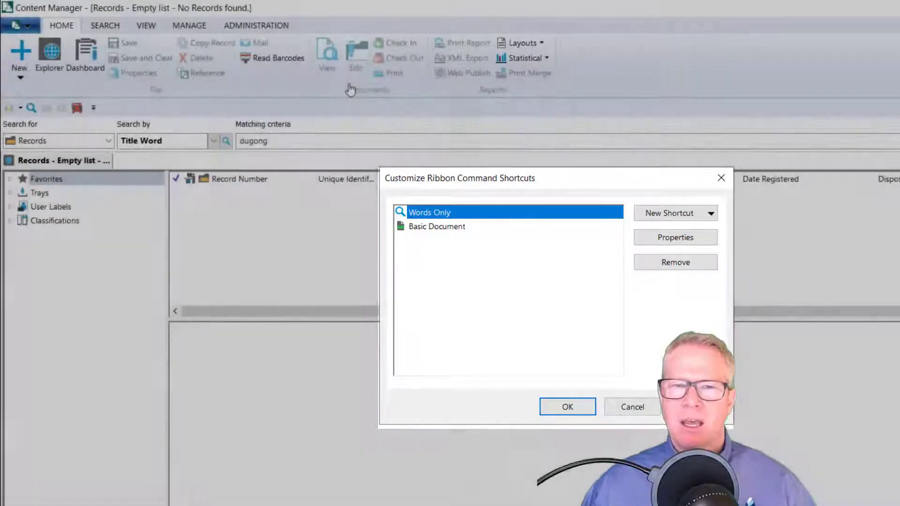
left_click(437, 226)
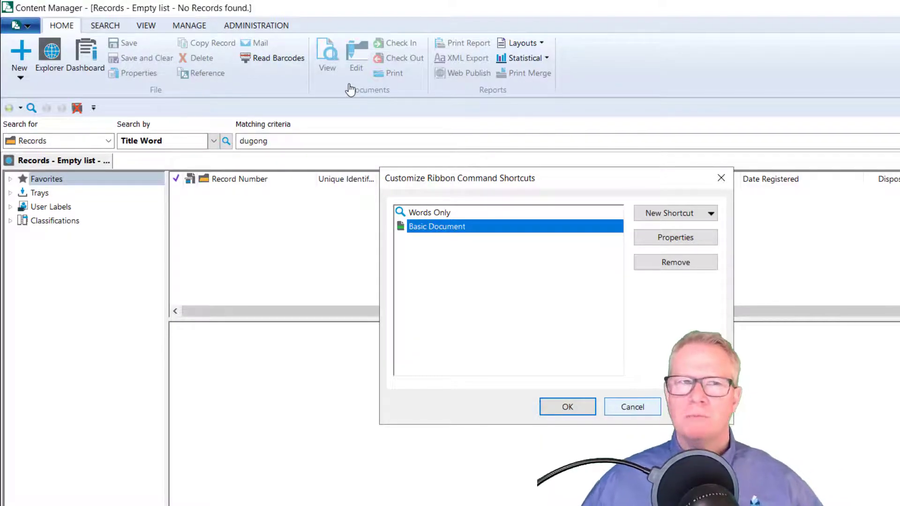
left_click(568, 405)
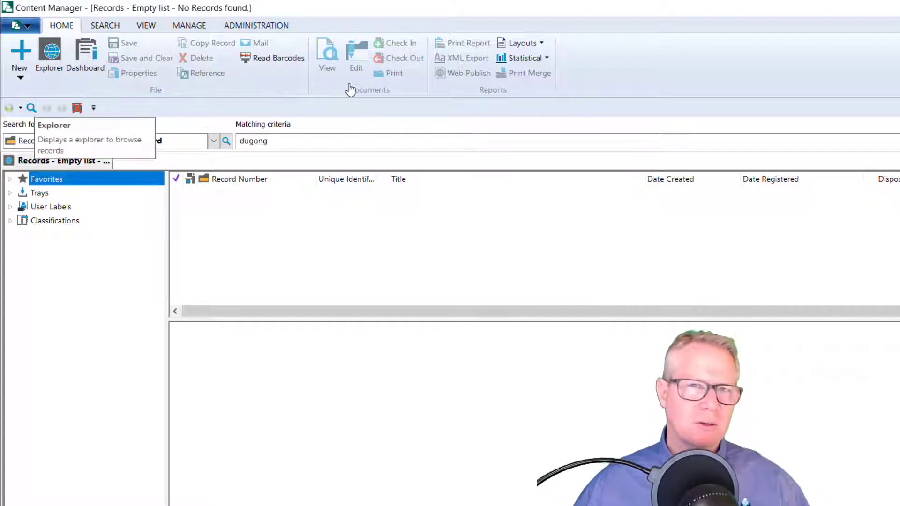
left_click(19, 56)
type("C")
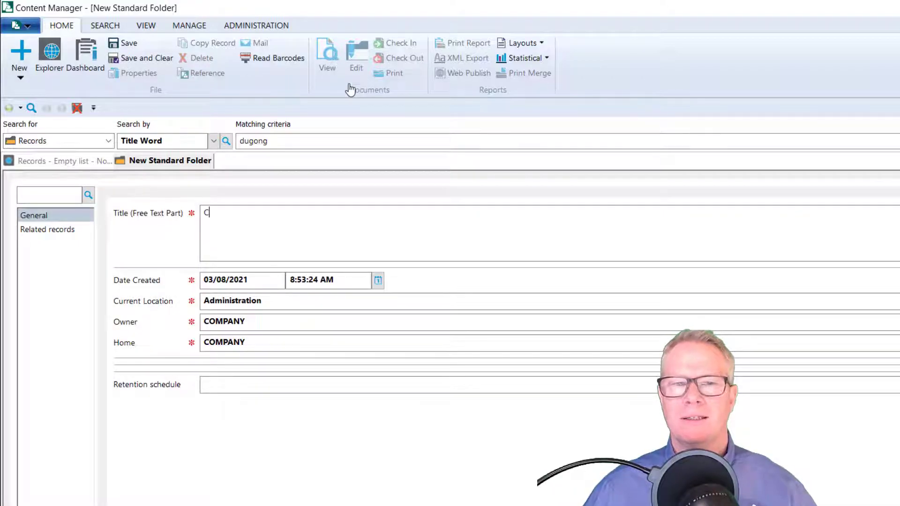
Step: Save a new standard folder titled 'Content Manager 10 Demo Stuff', accepting record number 21/36
type("ontenet")
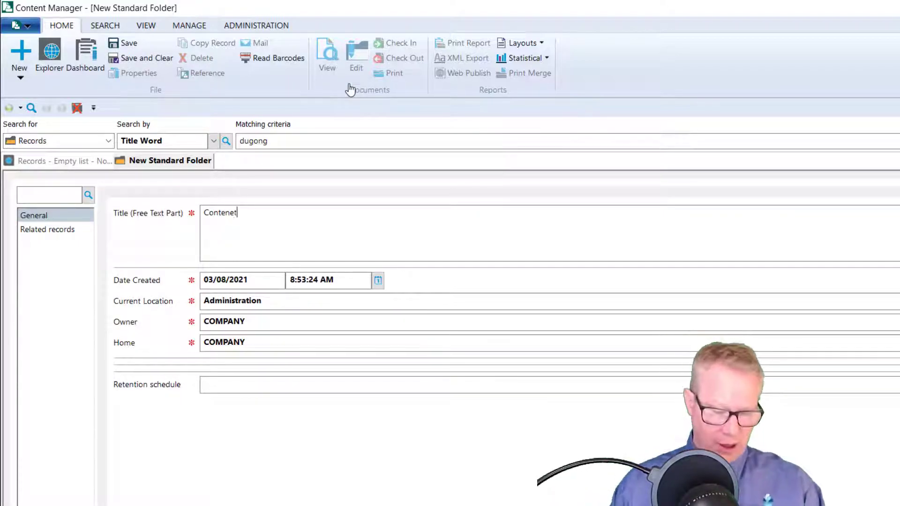
type("Content Manager 10")
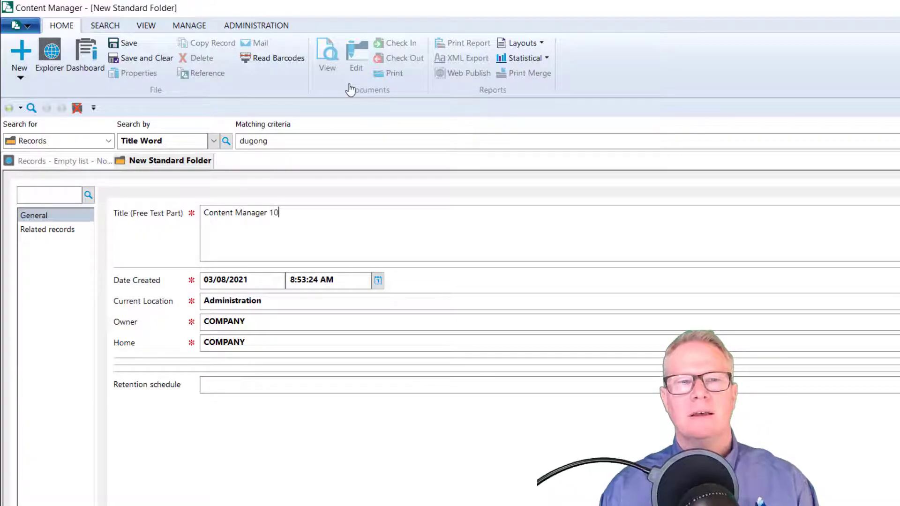
type("Demo Stuff")
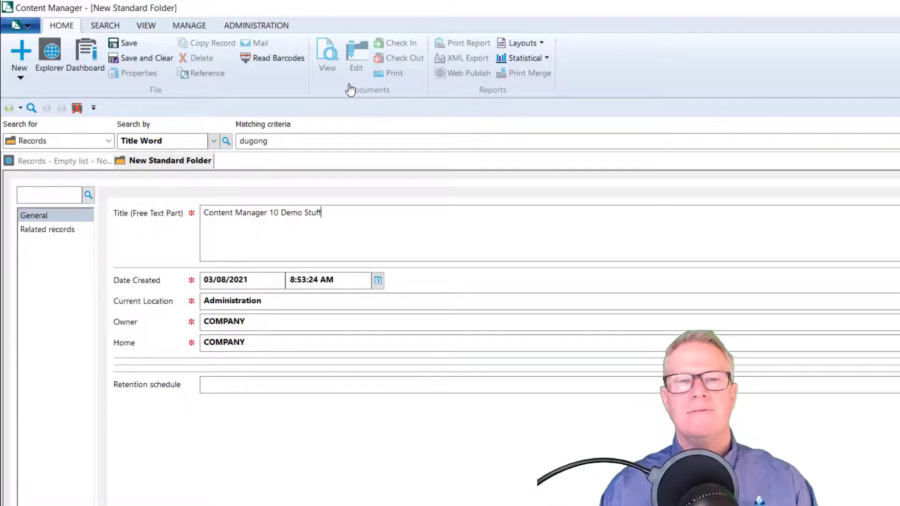
left_click(124, 43)
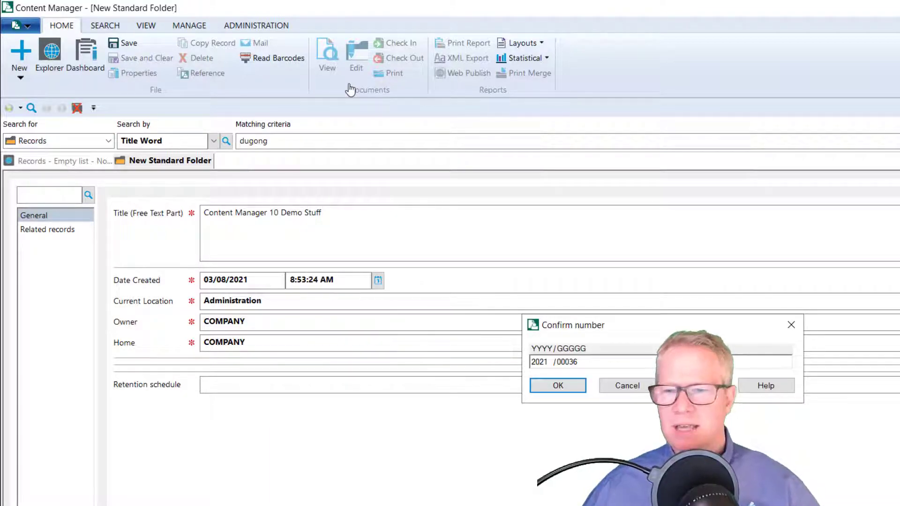
left_click(557, 386)
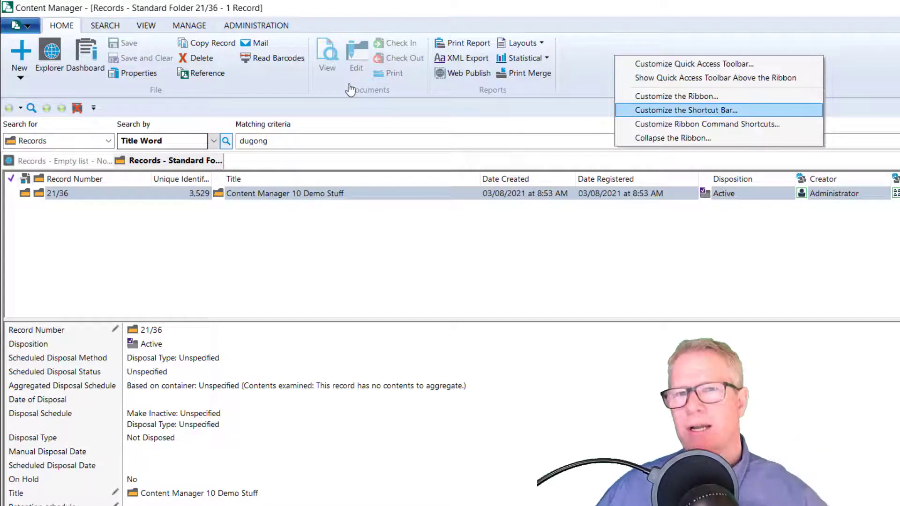
Step: Create a New Basic Document command shortcut in container 21/36 and keep it
left_click(708, 124)
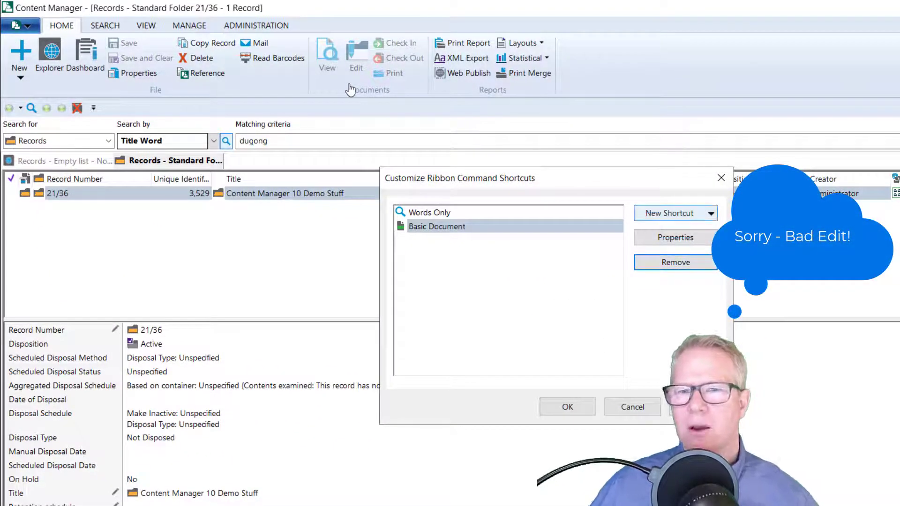
left_click(708, 213)
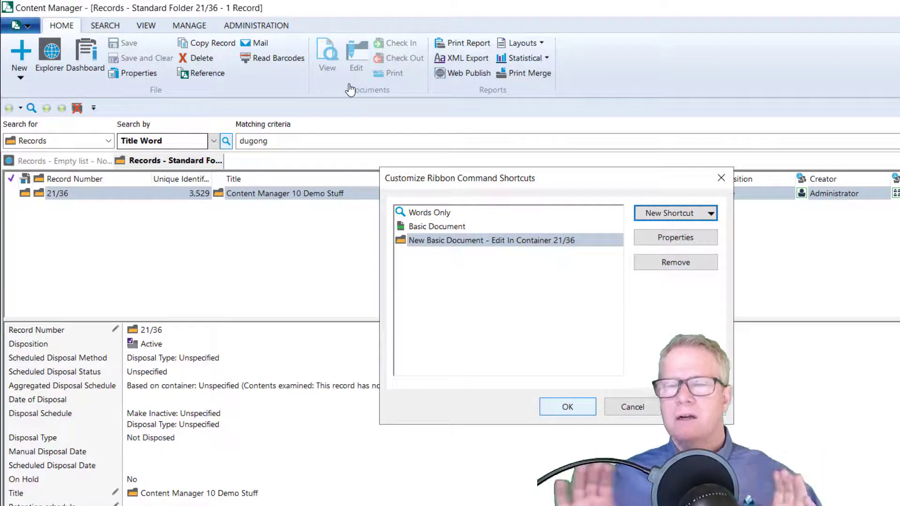
left_click(567, 407)
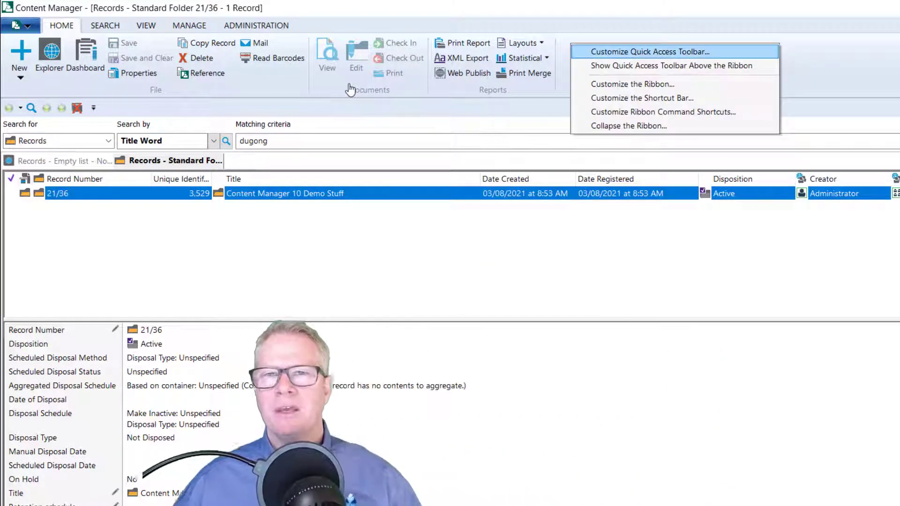
mouse_move(632, 84)
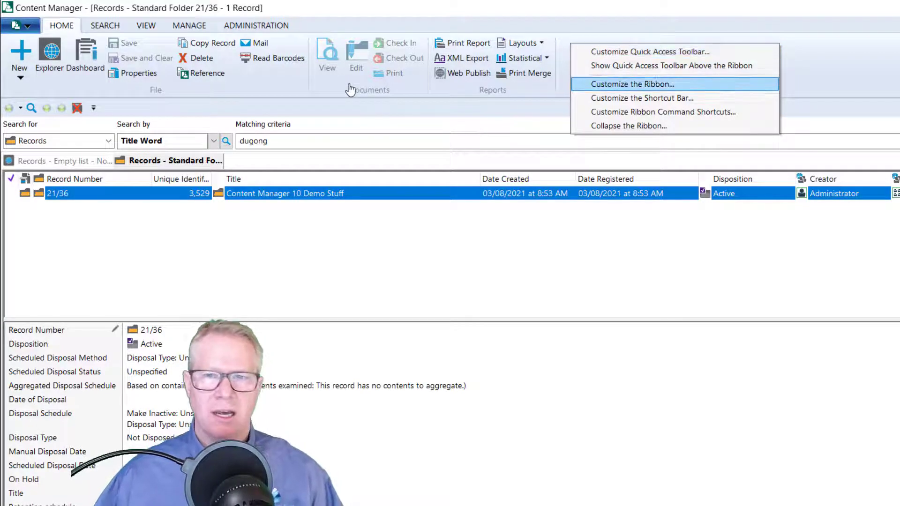
Step: Create a new custom ribbon tab in Customize the Ribbon and name it MY COMMANDS
left_click(632, 84)
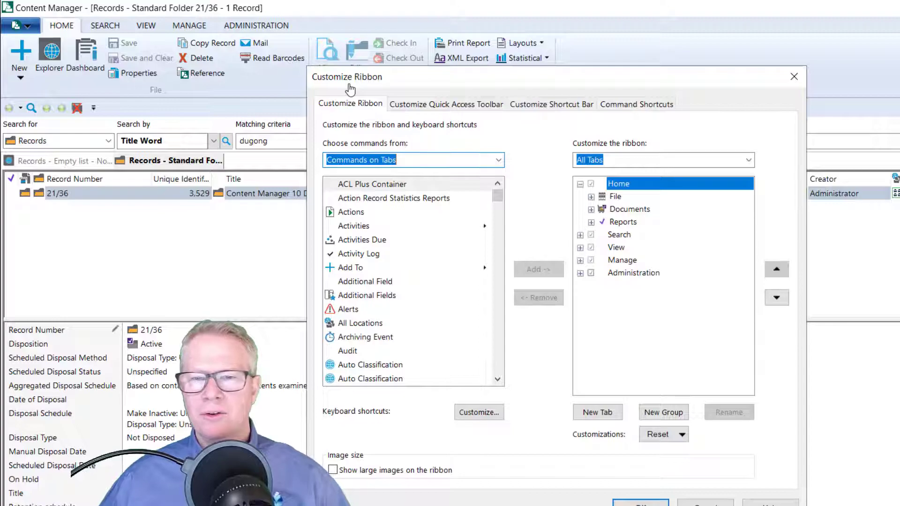
left_click(598, 412)
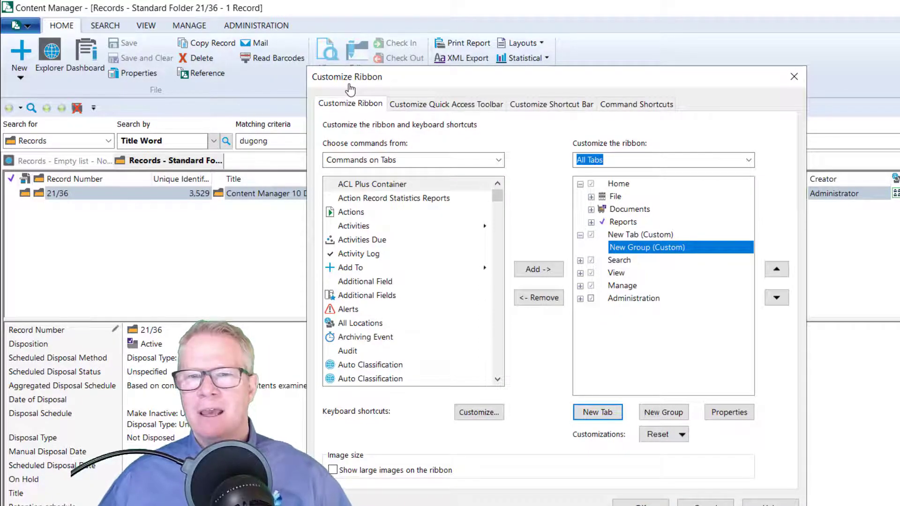
left_click(636, 235)
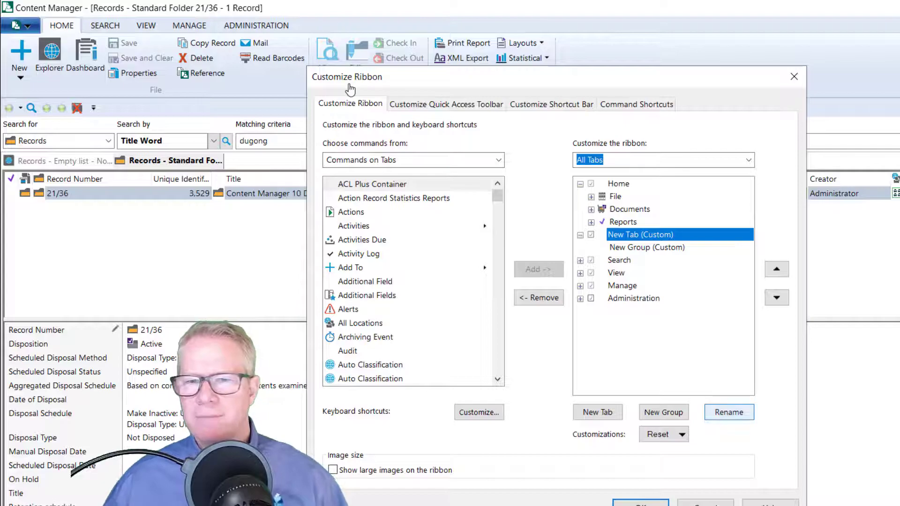
left_click(730, 413)
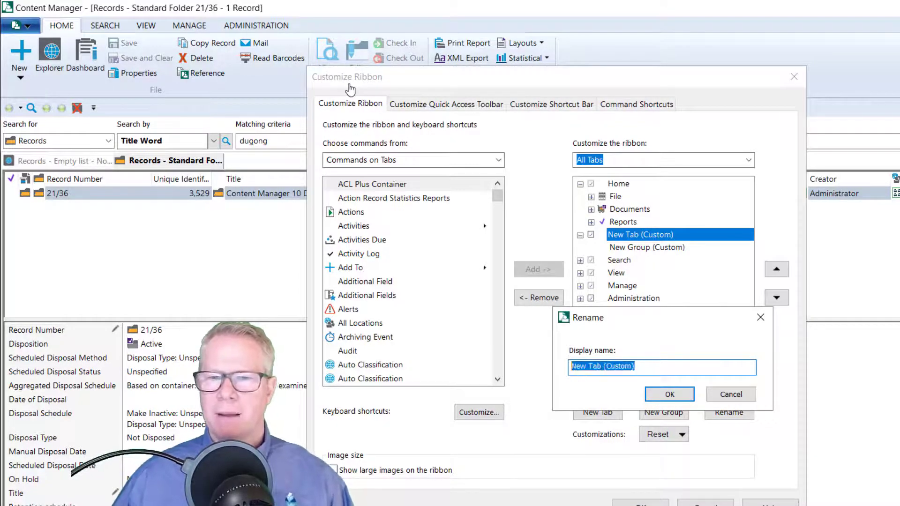
type("MY COM")
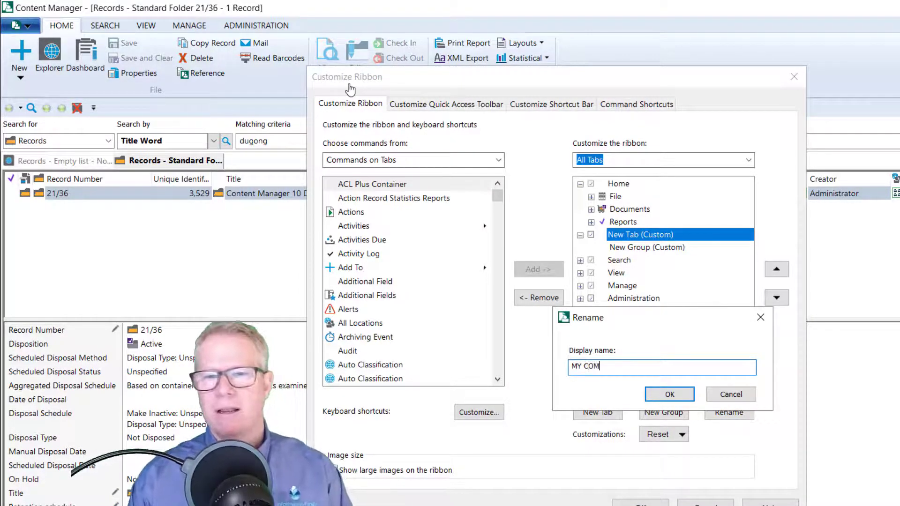
type("MANDS")
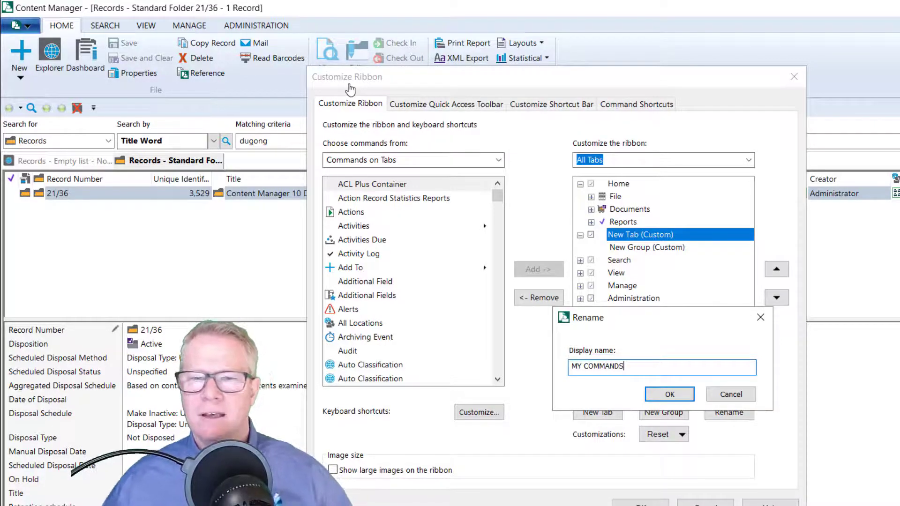
left_click(670, 393)
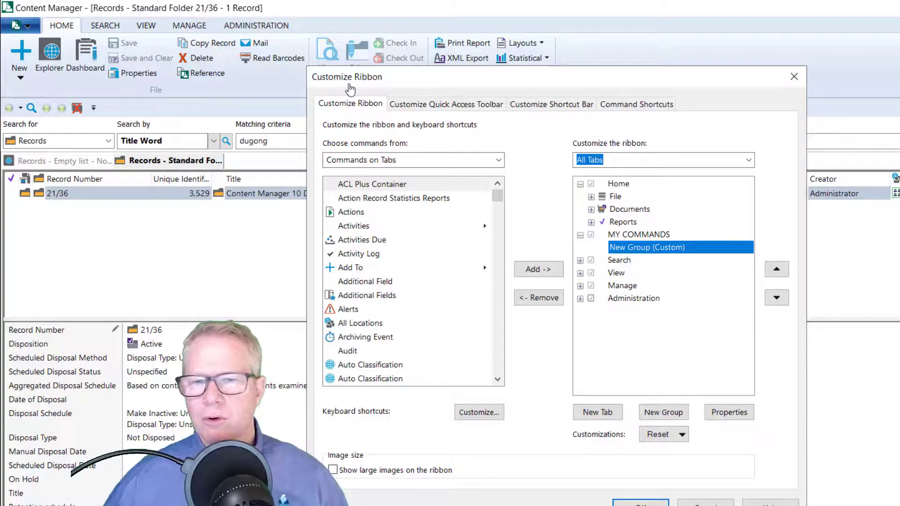
Step: Rename the tab's first group to Search
left_click(729, 412)
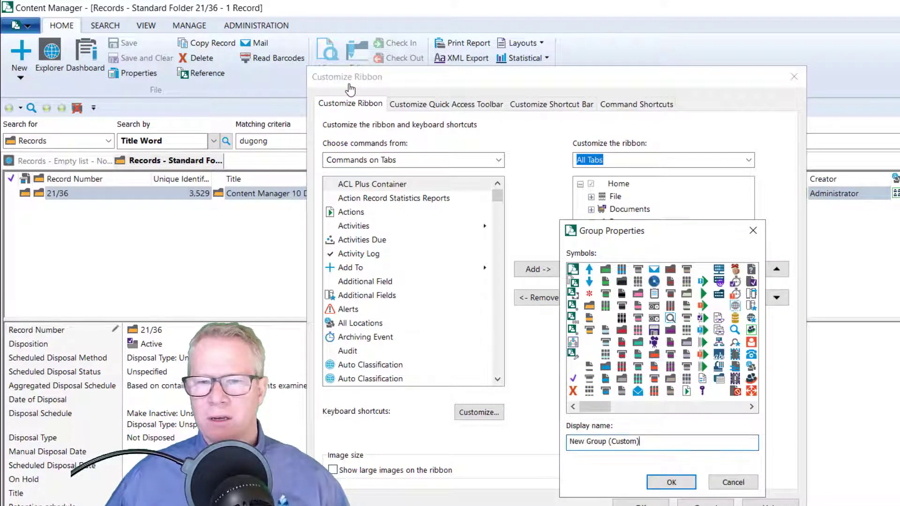
type("Searcg")
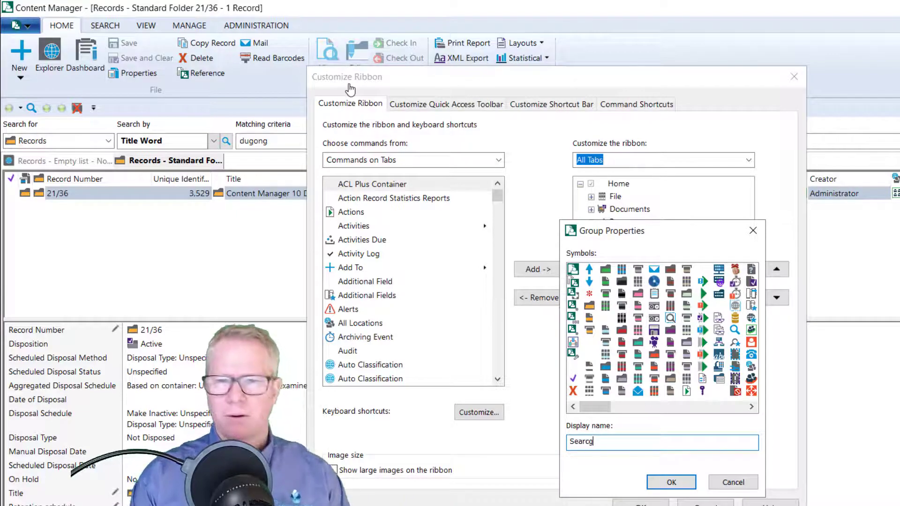
key("Backspace")
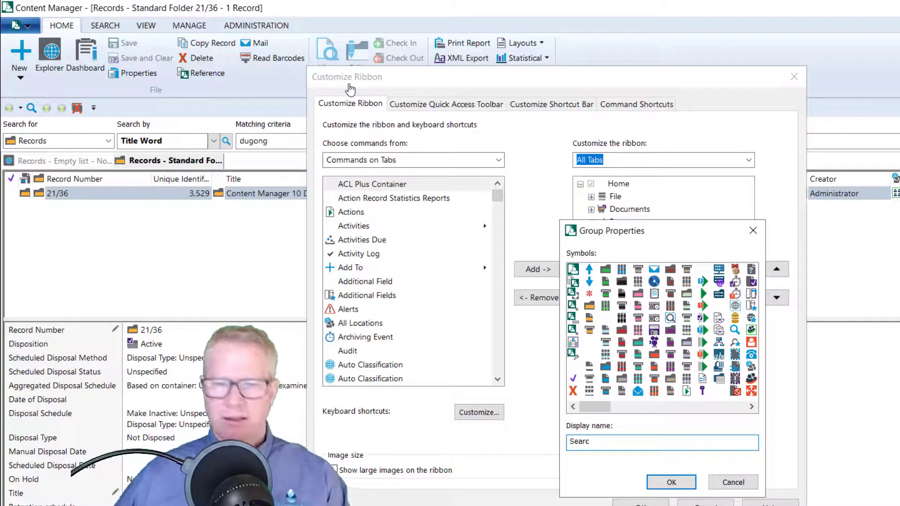
type("h")
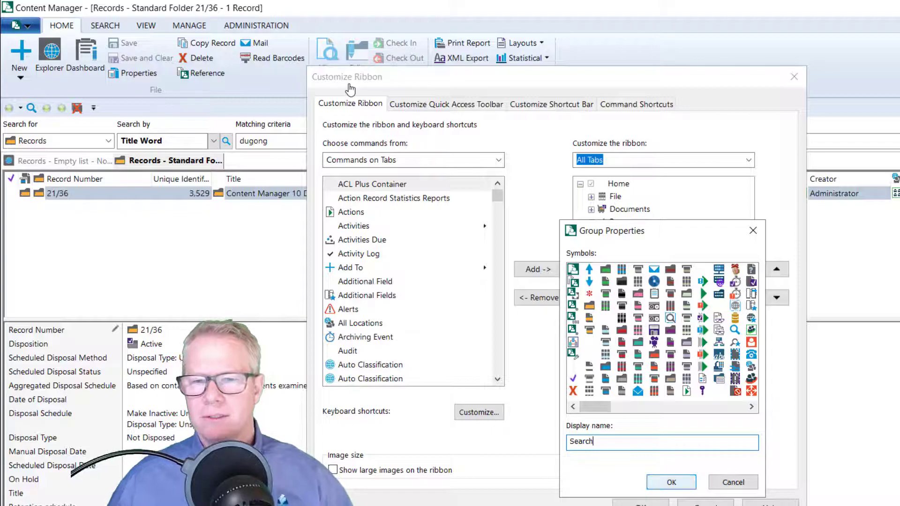
left_click(672, 482)
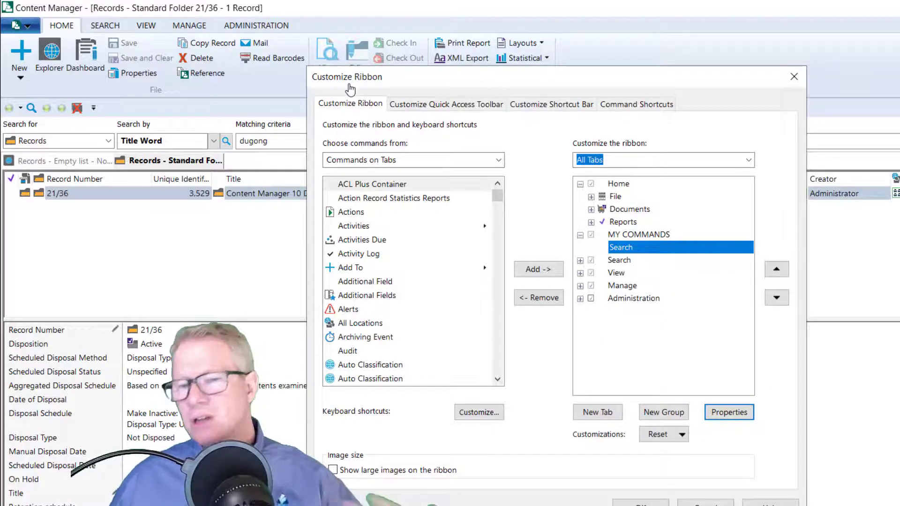
Step: Add a second group to MY COMMANDS and name it Records
left_click(664, 412)
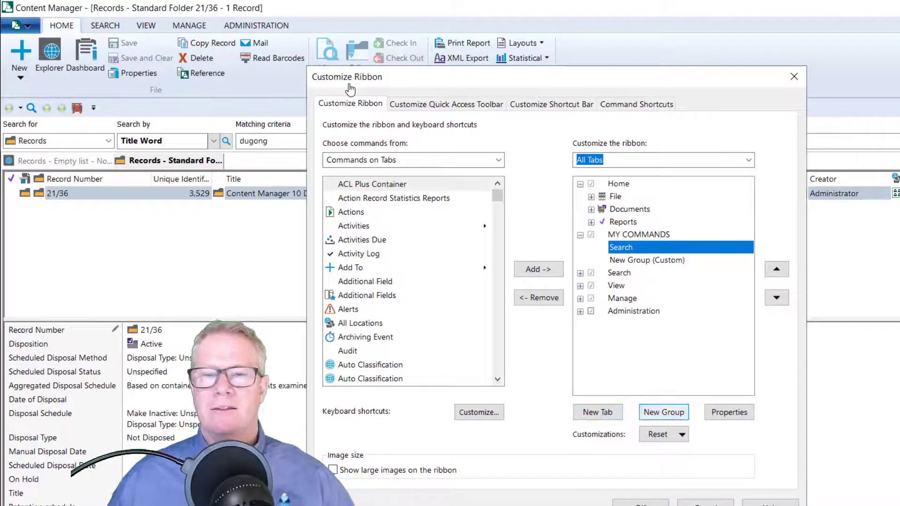
left_click(647, 260)
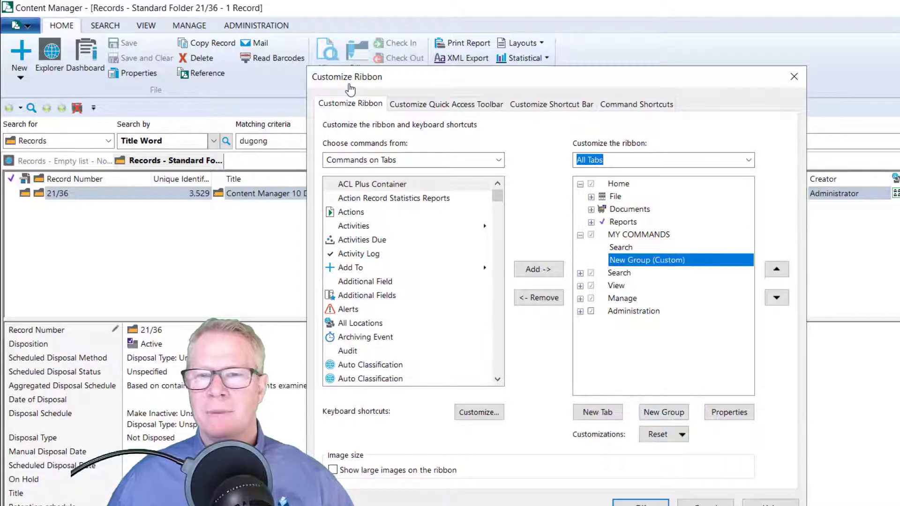
left_click(730, 413)
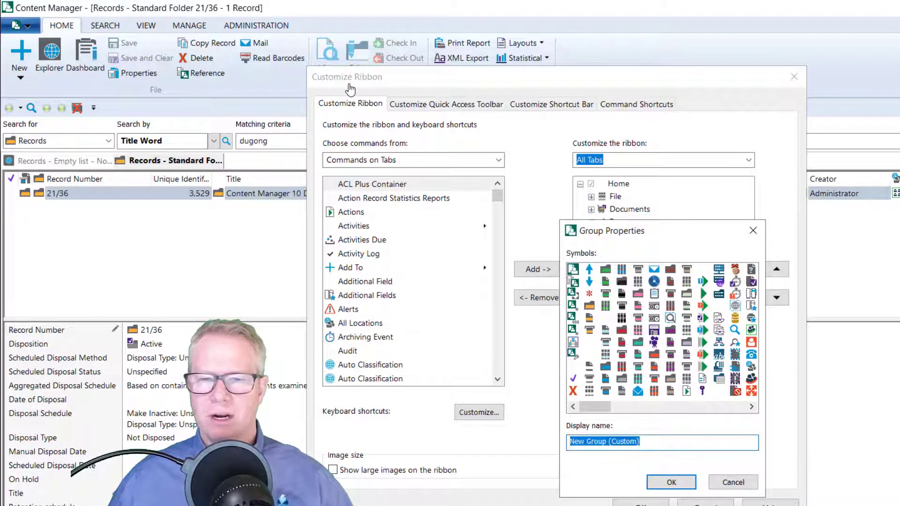
type("Records")
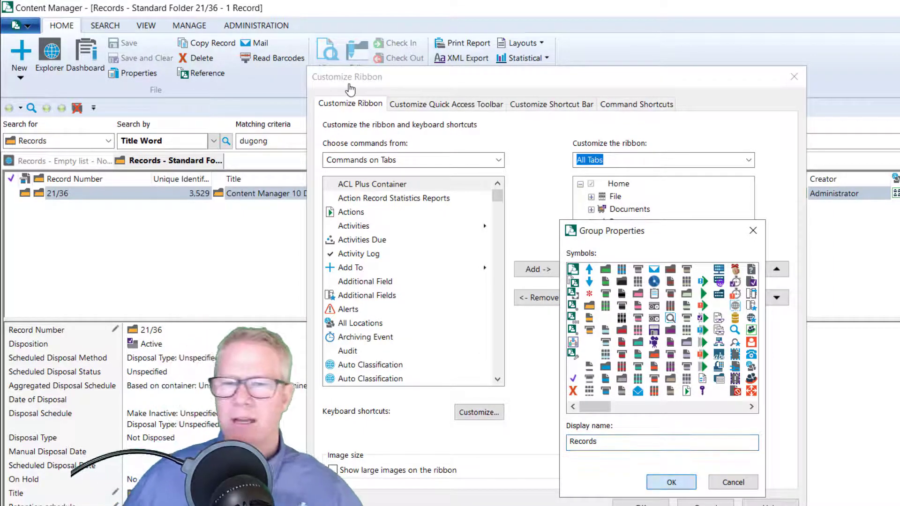
left_click(671, 482)
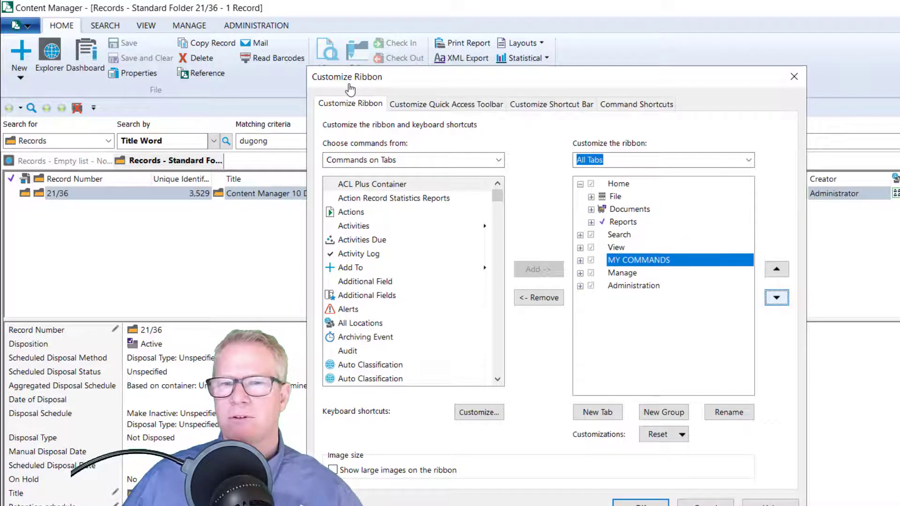
Step: Move MY COMMANDS to the last position and add the shortcut commands into its groups
left_click(776, 298)
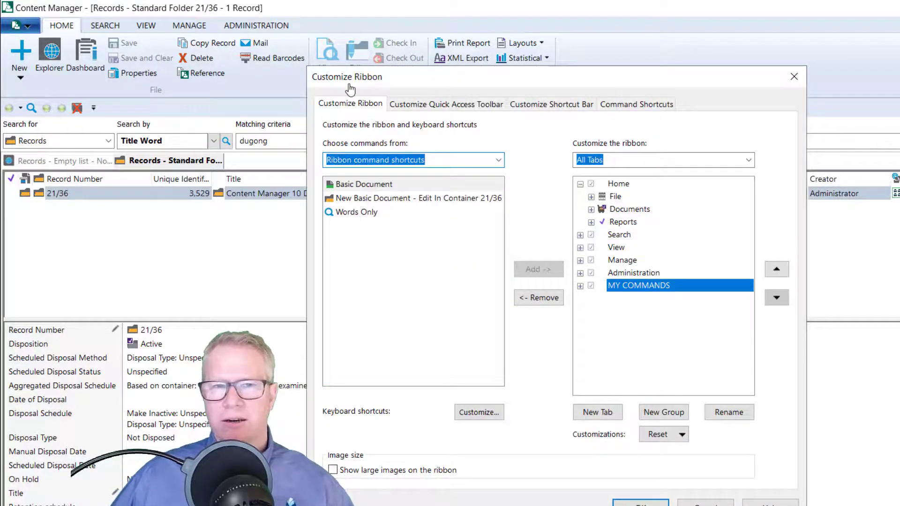
left_click(363, 184)
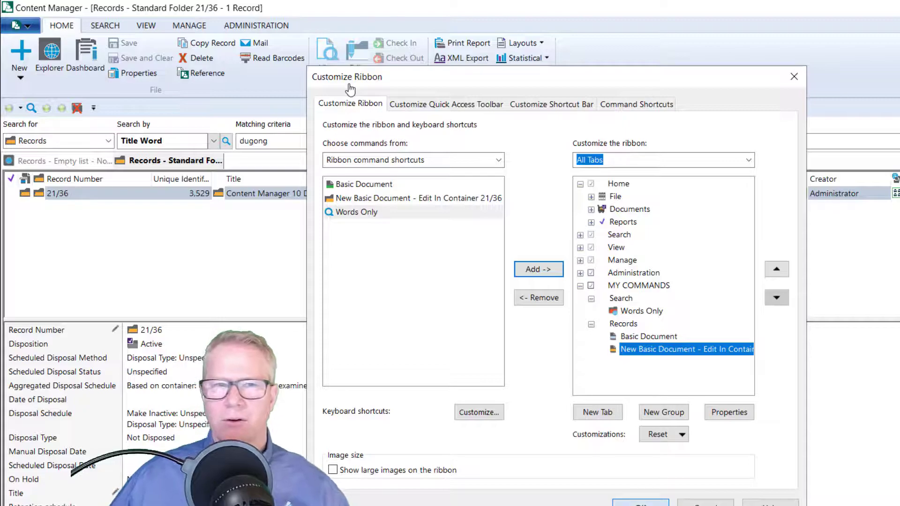
Step: Apply the ribbon changes and start a new basic document in container 21/36 titled Testing the Command
left_click(794, 77)
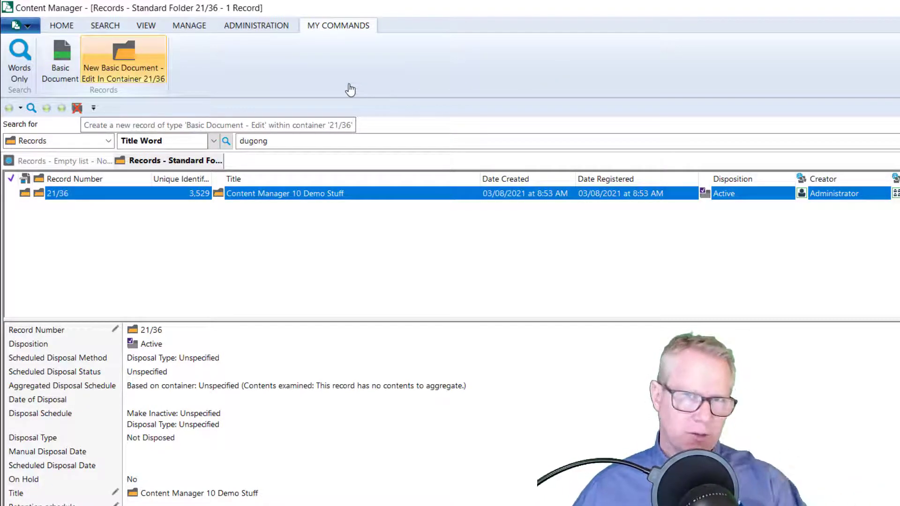
left_click(124, 51)
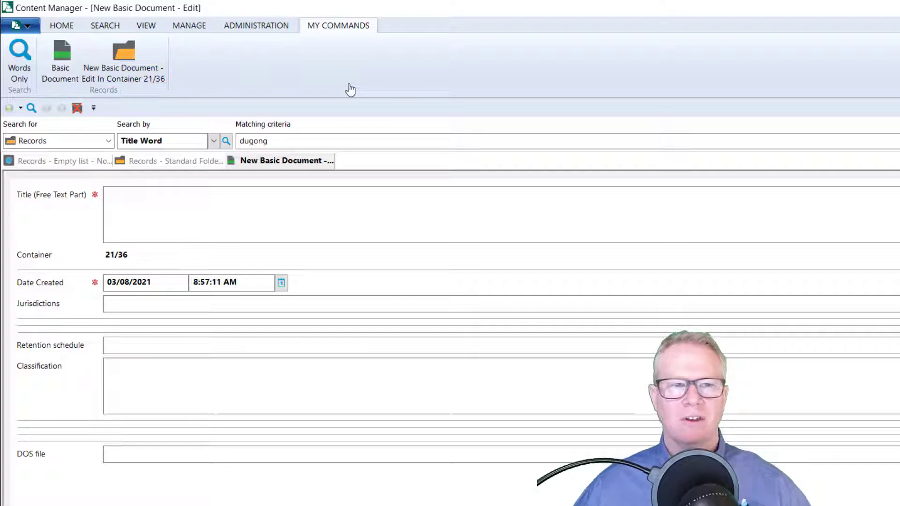
type("Test")
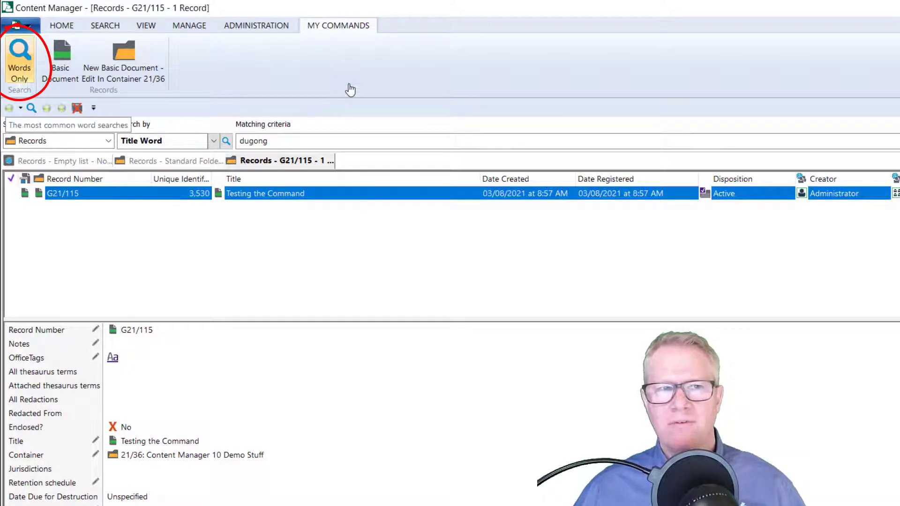
Step: Go to ADMINISTRATION > MANAGE and list all search forms: Number Search, Words and Numbers, Words Only
left_click(20, 54)
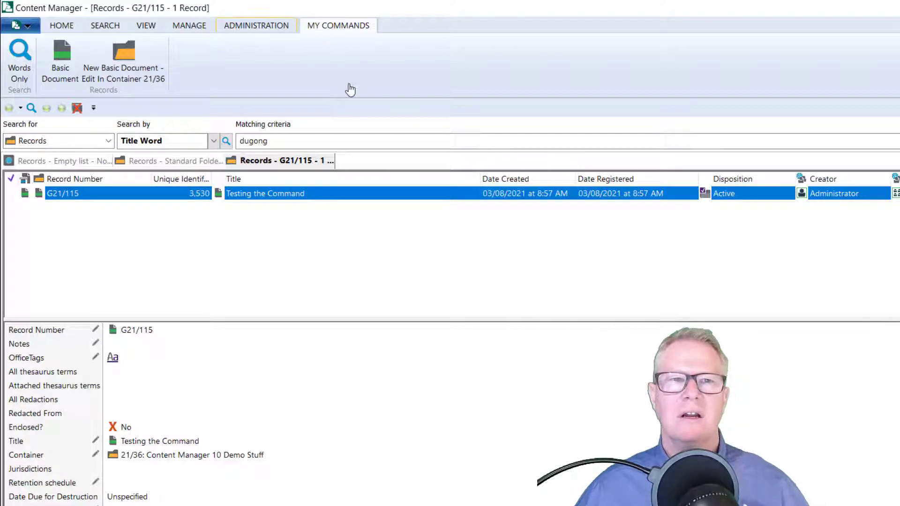
left_click(255, 25)
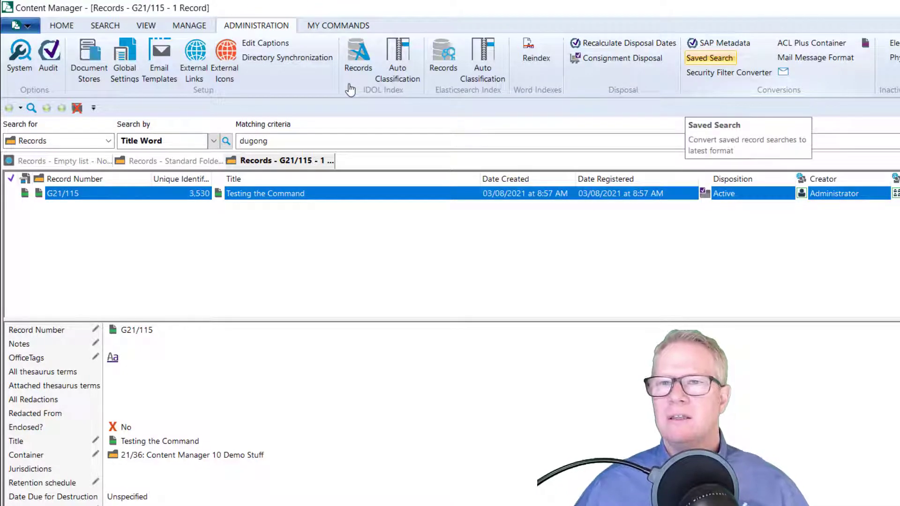
left_click(190, 25)
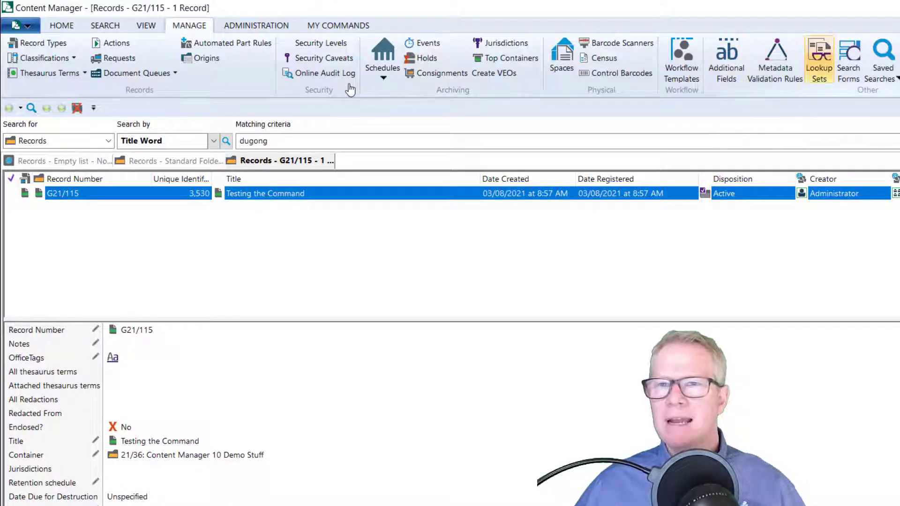
left_click(851, 58)
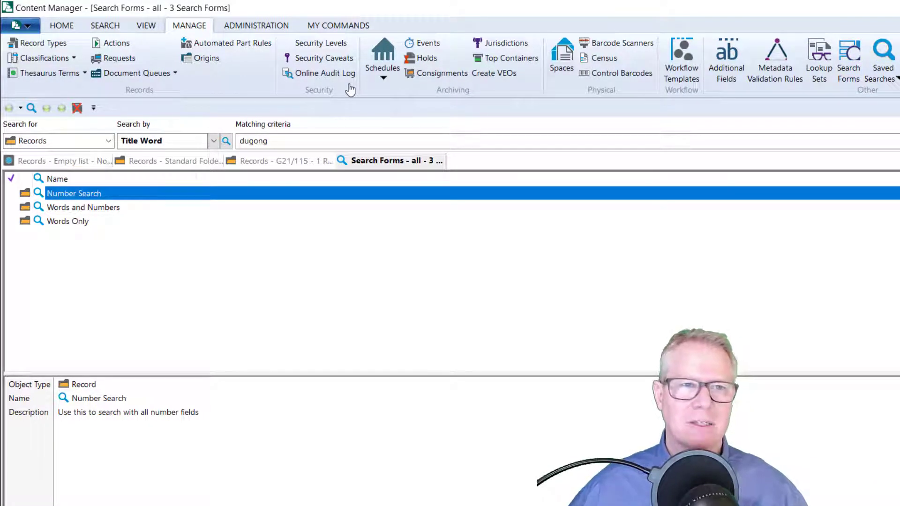
Step: Show the Words Only search form from the SEARCH tab, close it, then close all open result lists
left_click(105, 26)
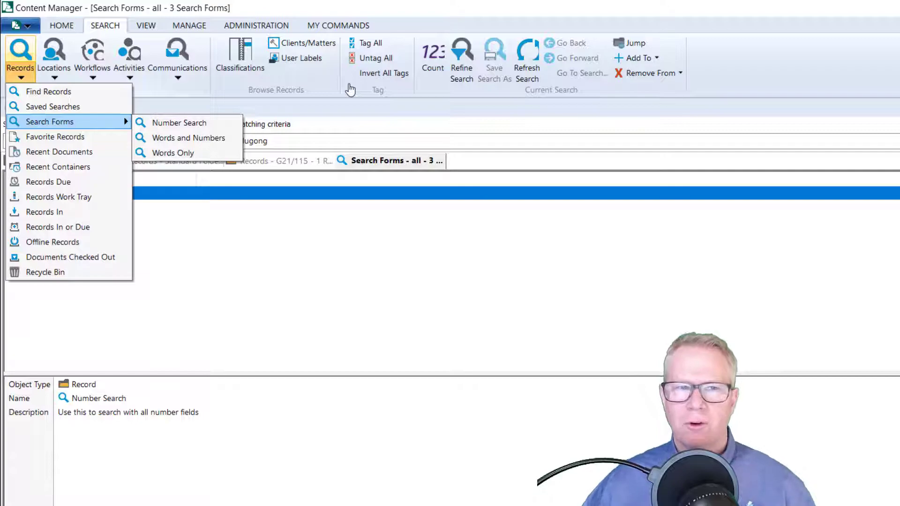
left_click(170, 152)
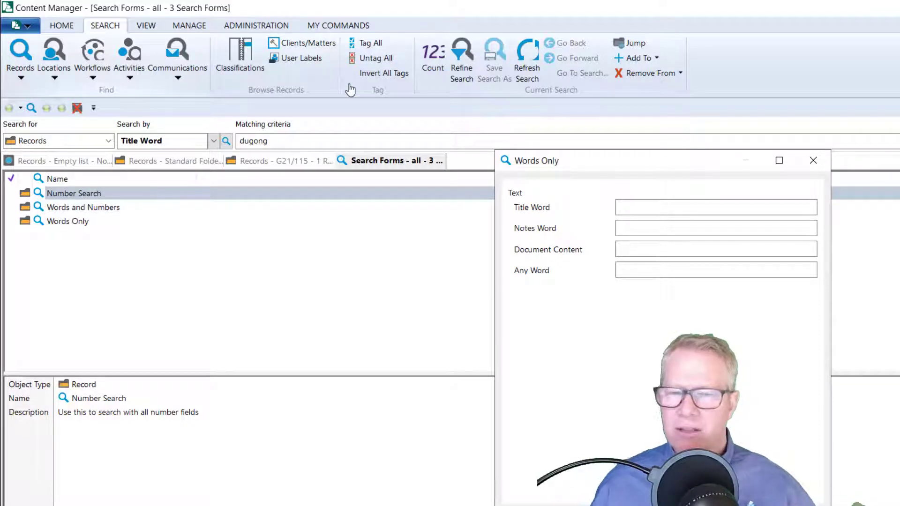
left_click(715, 207)
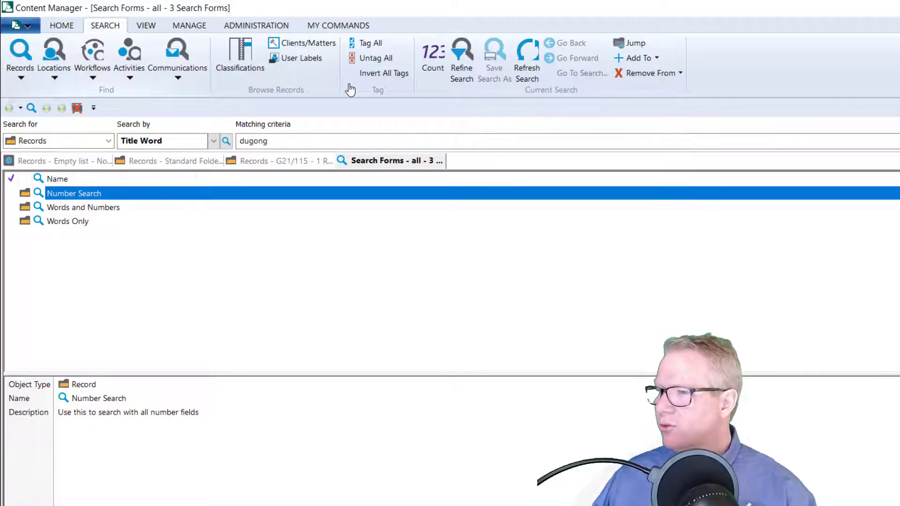
left_click(61, 26)
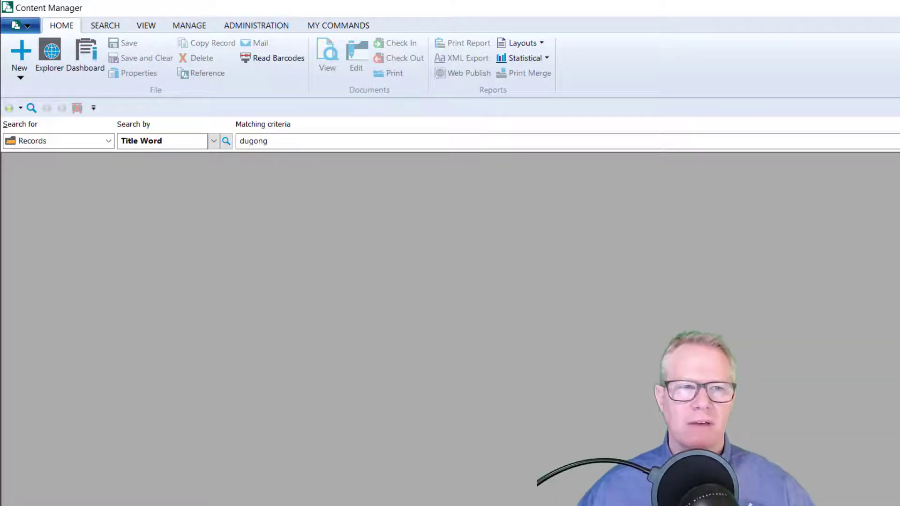
Step: Launch an empty Explorer, run the Title Word search for dugong, view a result's context menu, and return to Explorer
left_click(225, 140)
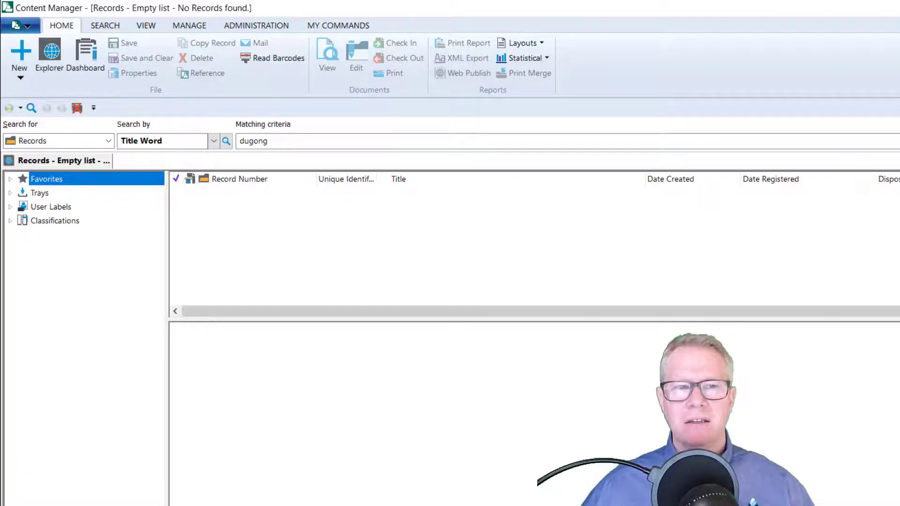
left_click(225, 141)
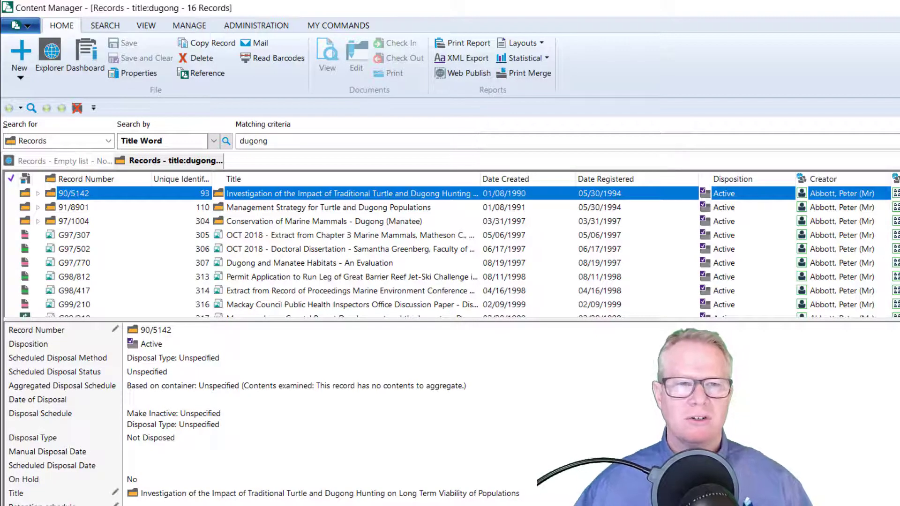
right_click(72, 193)
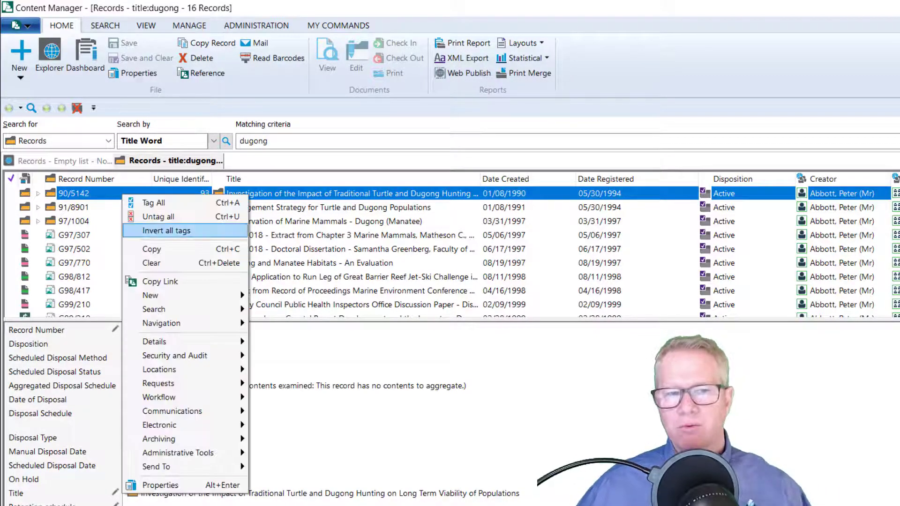
left_click(159, 485)
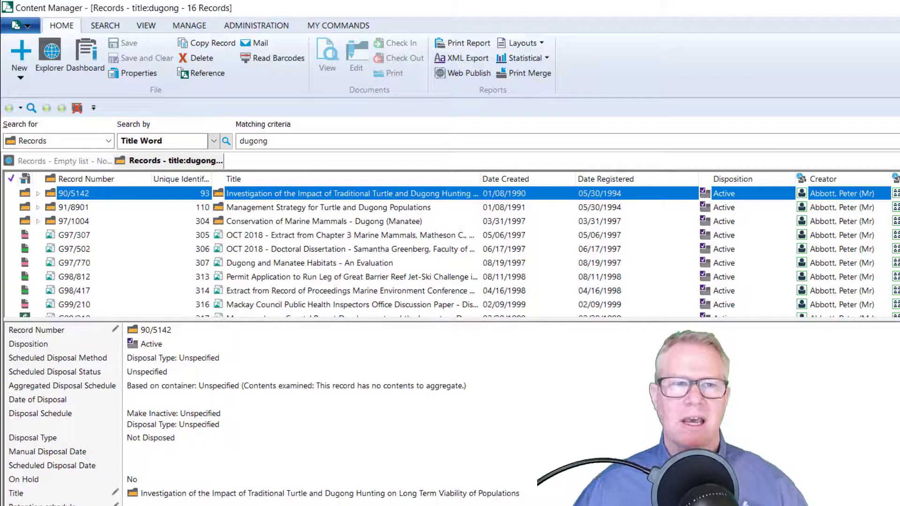
left_click(61, 161)
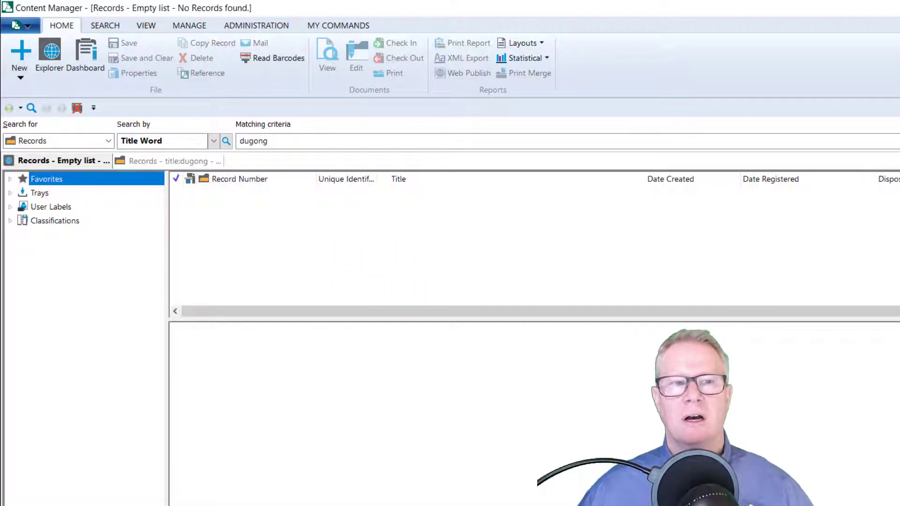
Step: Expand Favorites, view COMPANY's 214 records and close its properties, then show TRAINING DEMO classification properties
left_click(9, 179)
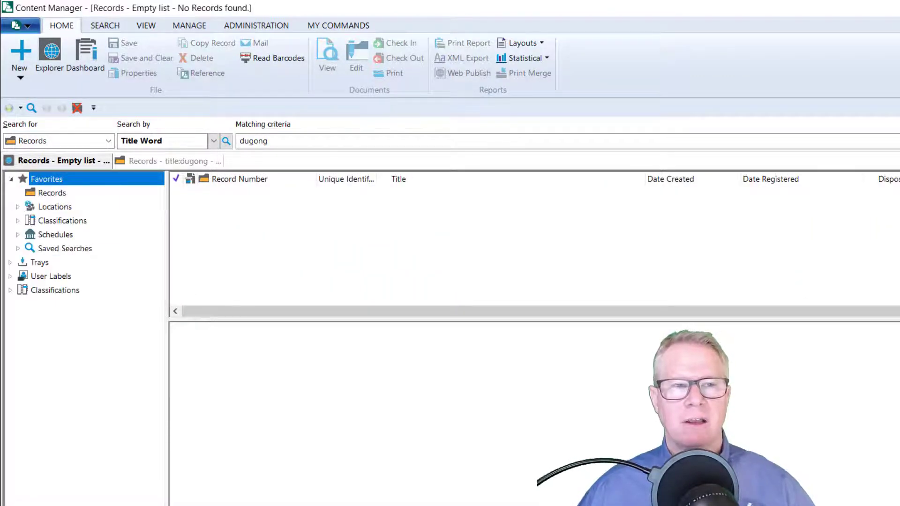
right_click(61, 221)
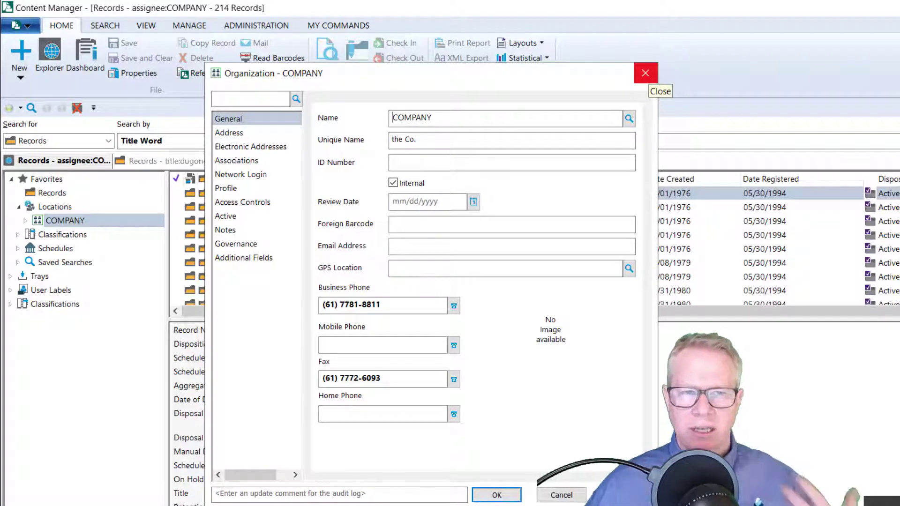
left_click(645, 73)
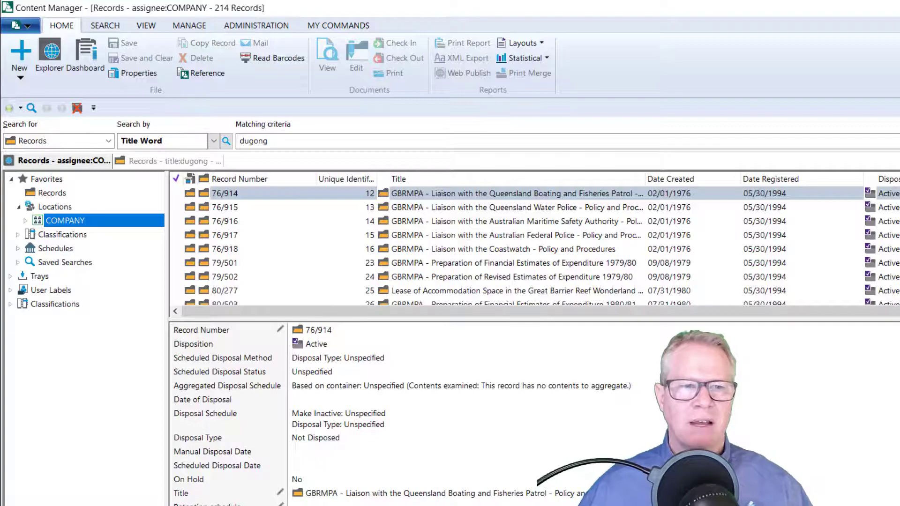
right_click(77, 247)
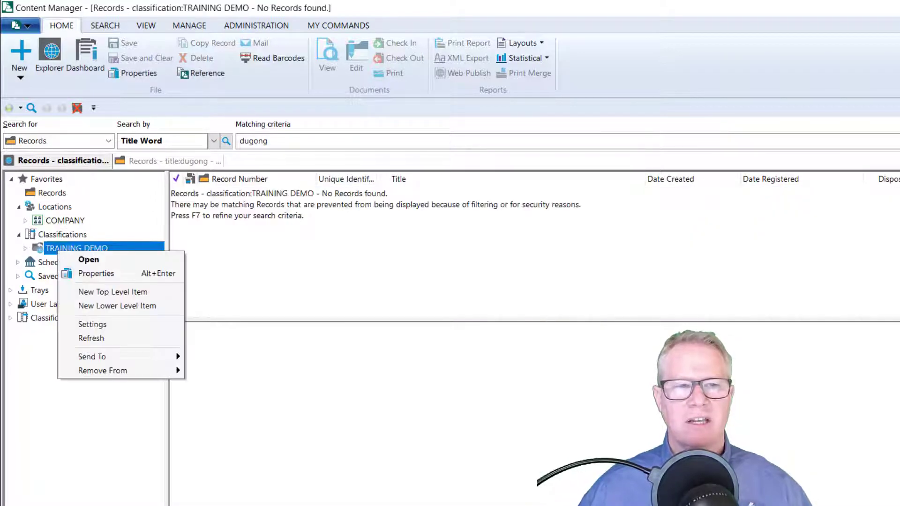
left_click(95, 274)
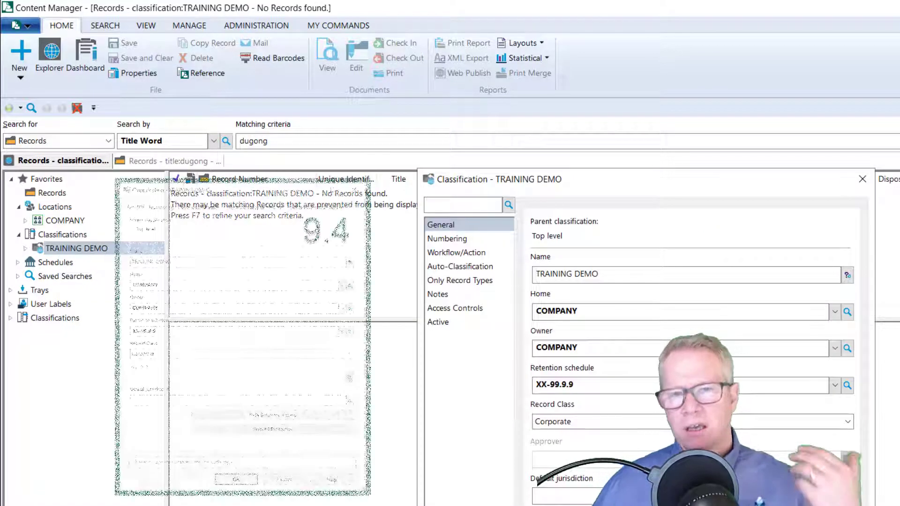